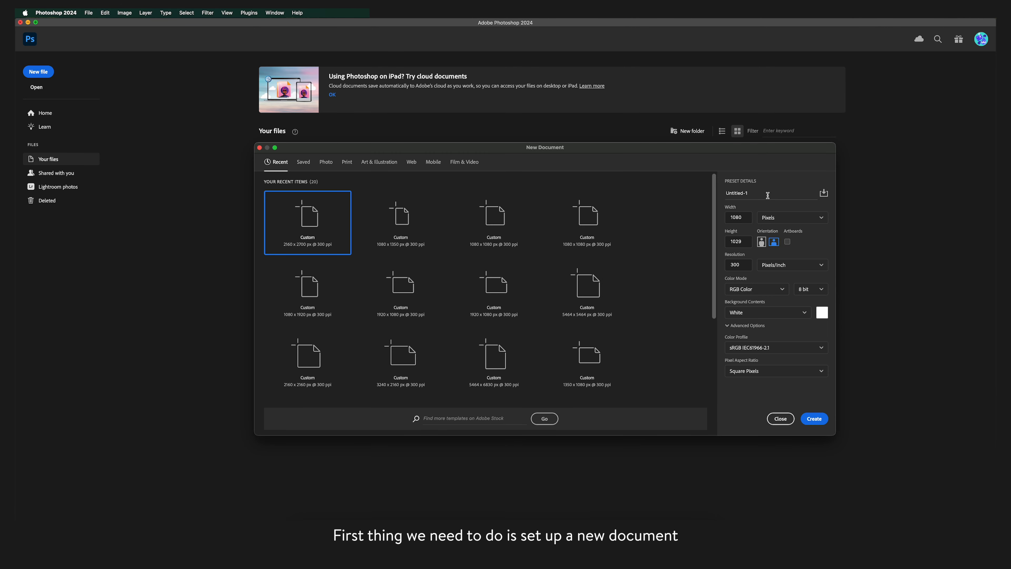
Step: Name the new document Library Portrait at 2160 × 2700 px in portrait orientation
text(Library Portrait)
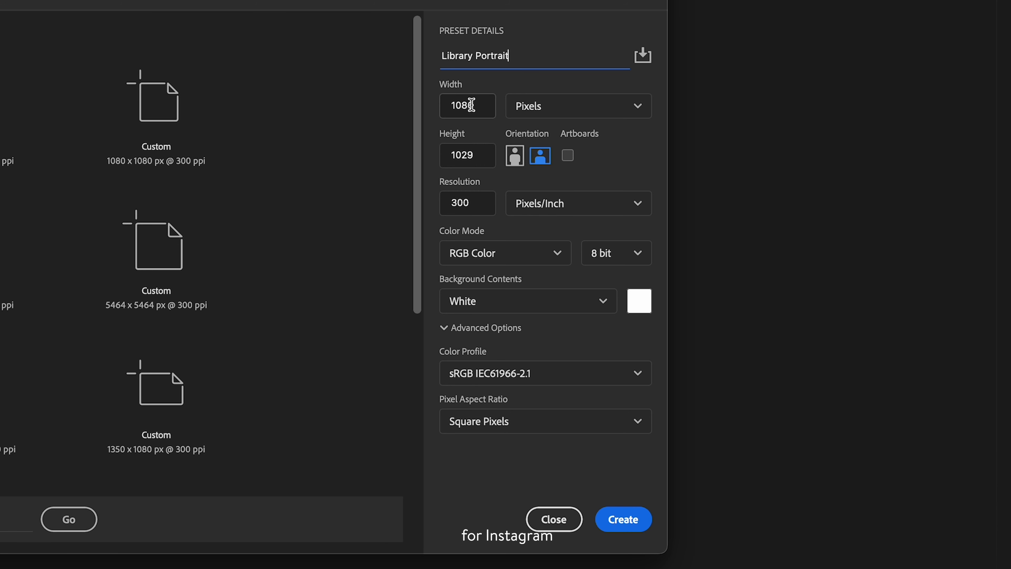
text(216)
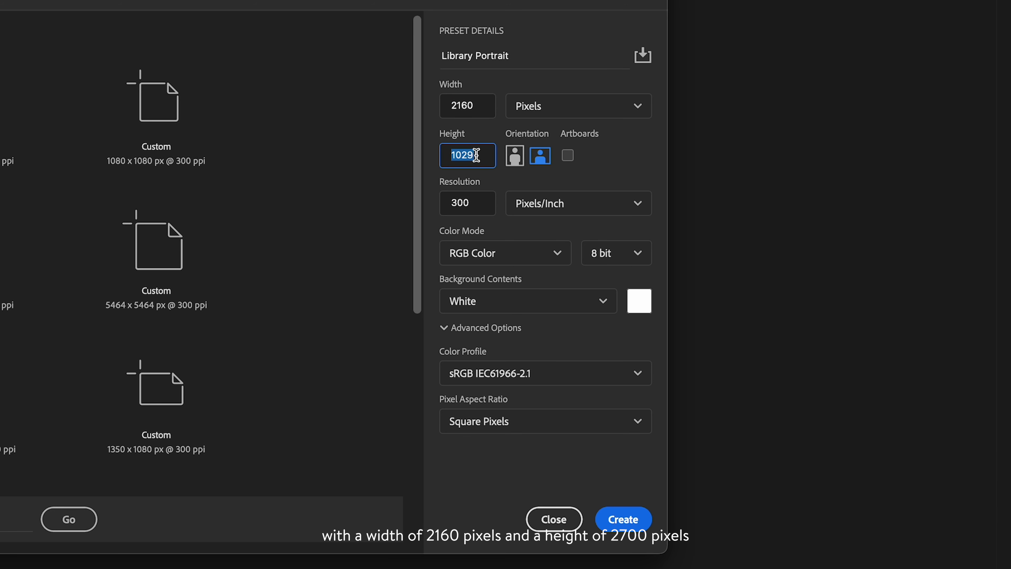
text(2700)
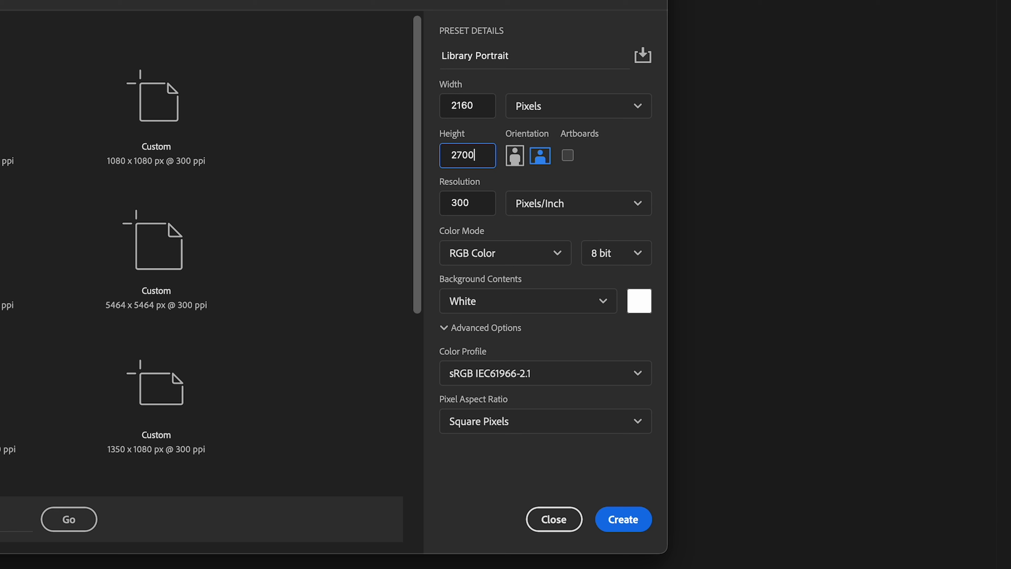
click(515, 155)
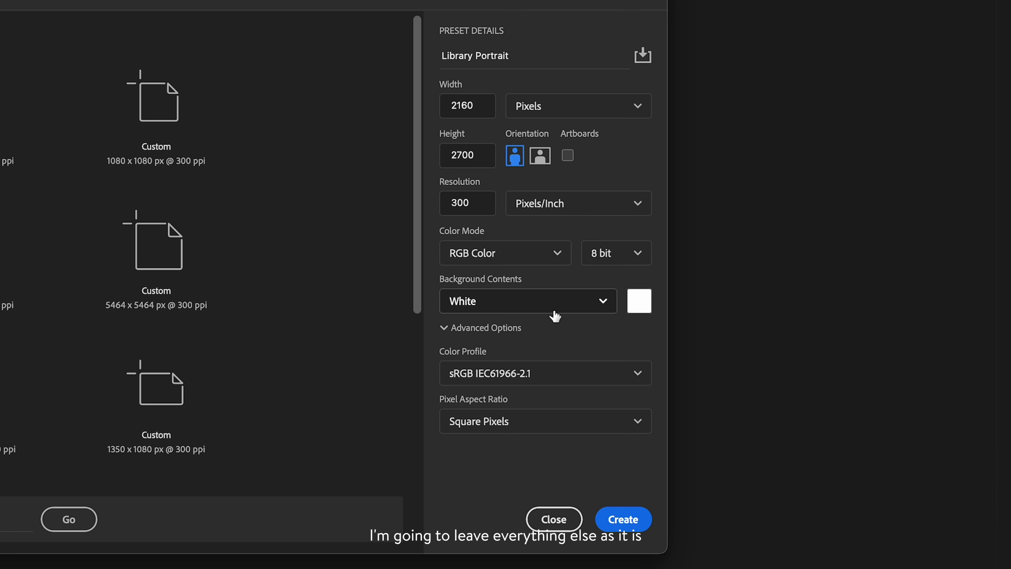
Step: Set Background Contents to Transparent and create the document
click(527, 301)
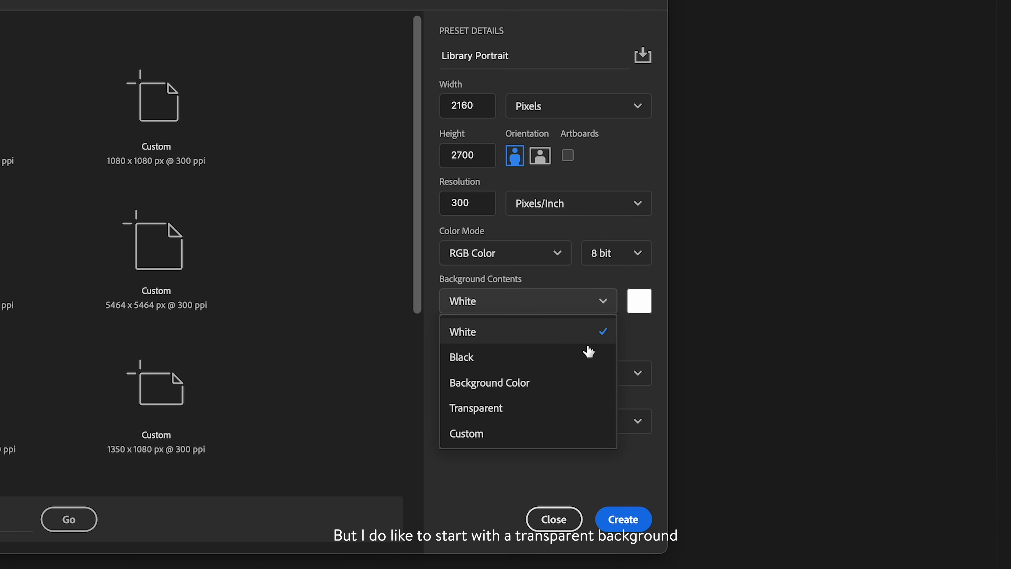
click(476, 407)
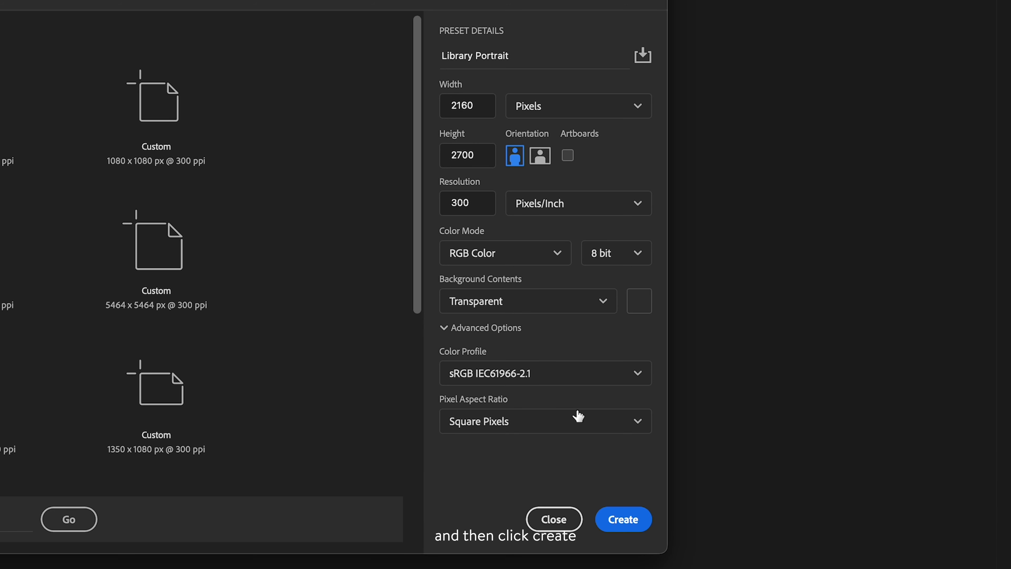
click(623, 518)
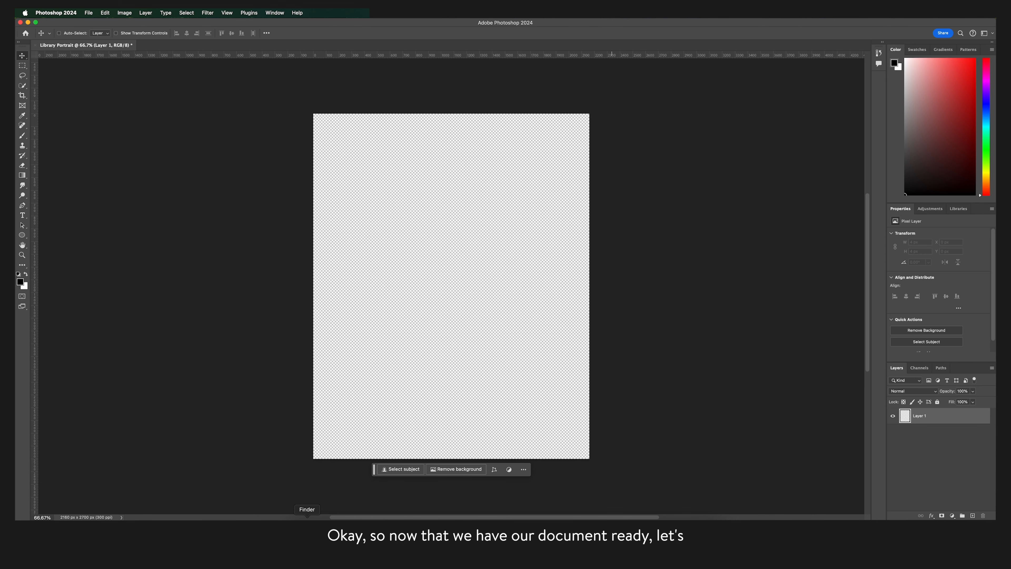
Step: Place the photos as layers and move 1_Book Tower Shot 1 to the top of the stack
click(307, 509)
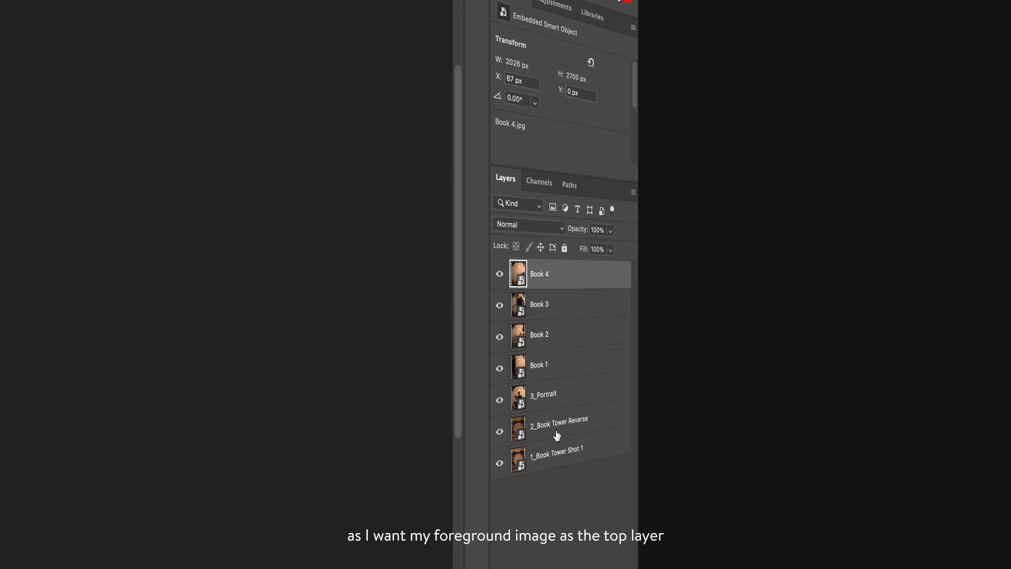
drag(557, 430, 543, 475)
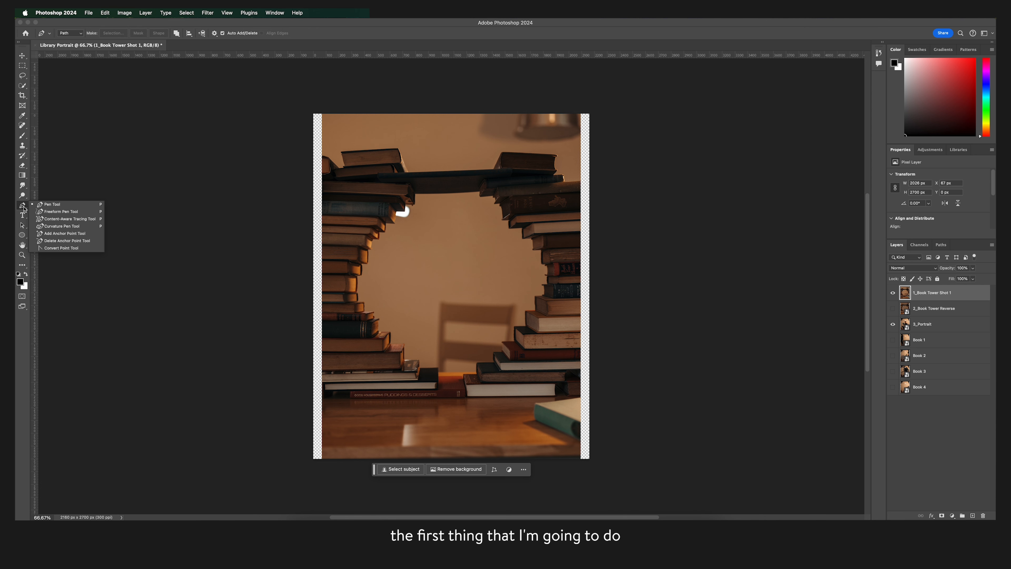
mouse_move(63, 232)
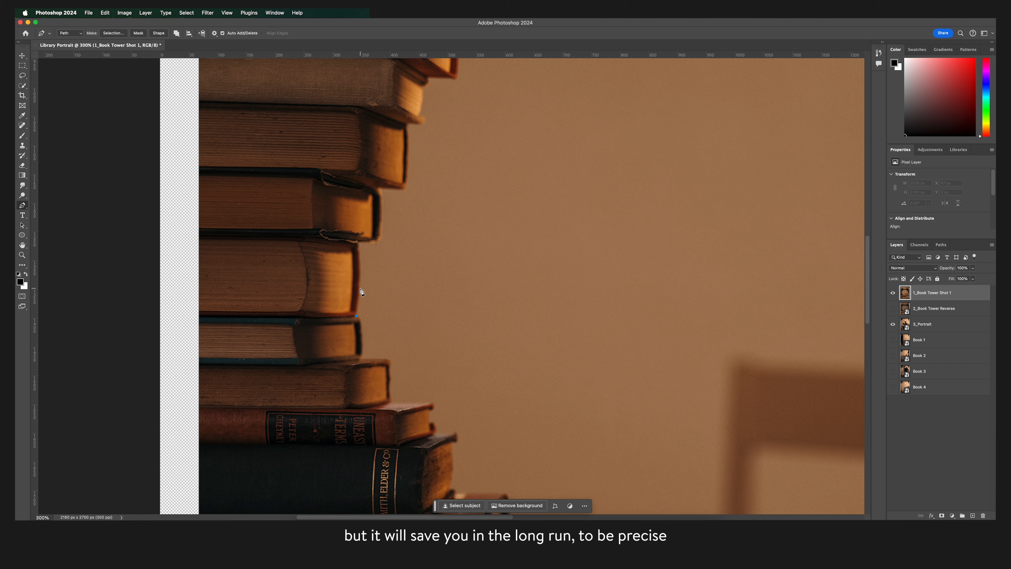
Step: Trace the central wall with the Pen Tool, delete it from 1_Book Tower Shot 1 and deselect
click(383, 204)
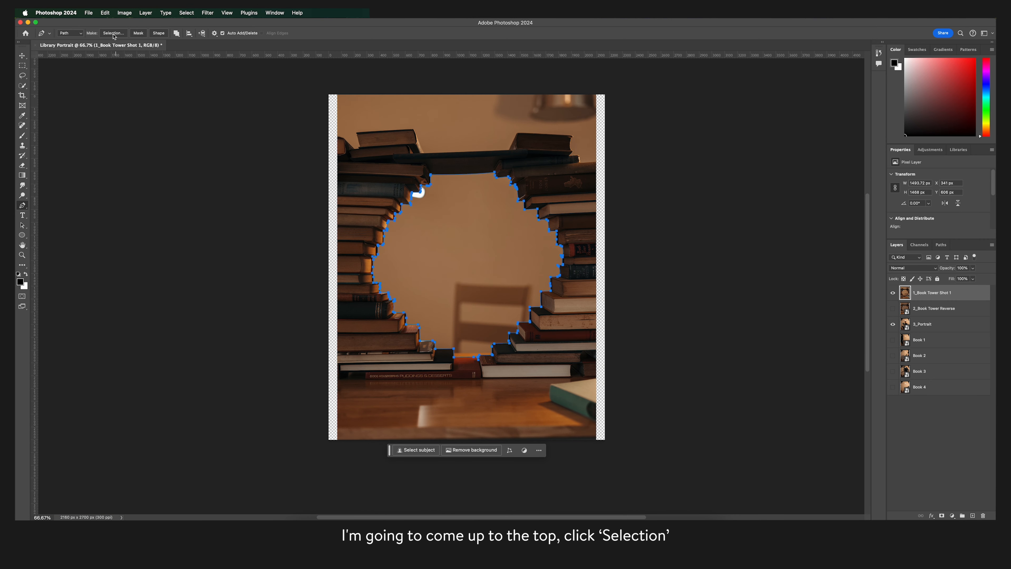
click(112, 33)
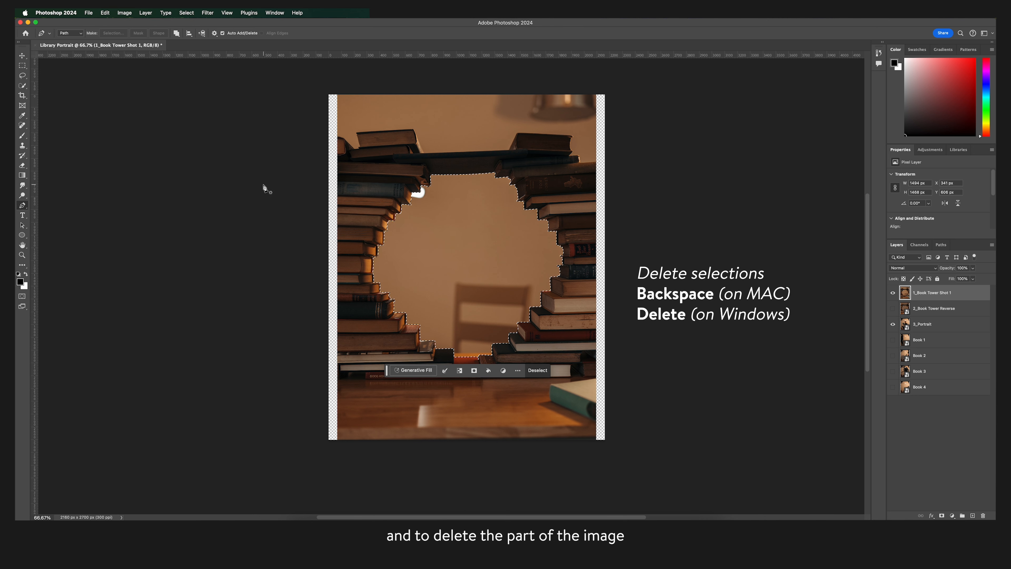
key(Backspace)
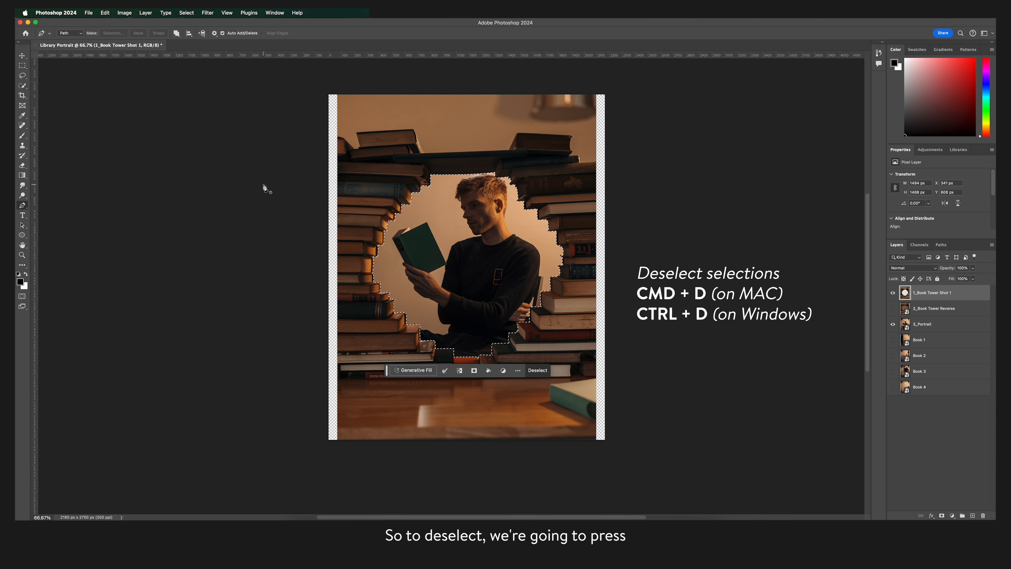
key(cmd+d)
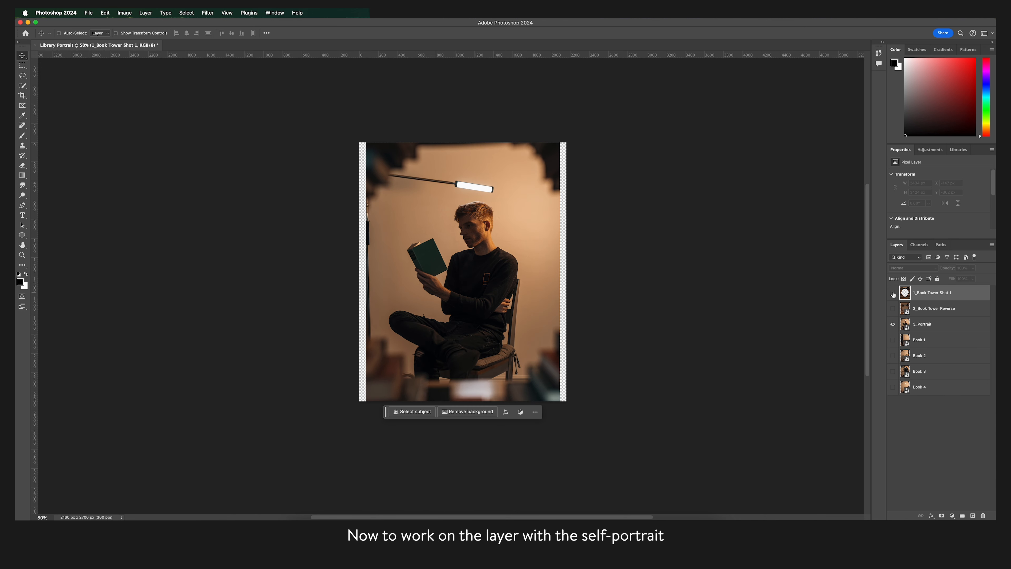
Step: On 3_Portrait, select the man as subject, invert, delete the backdrop and deselect
click(922, 324)
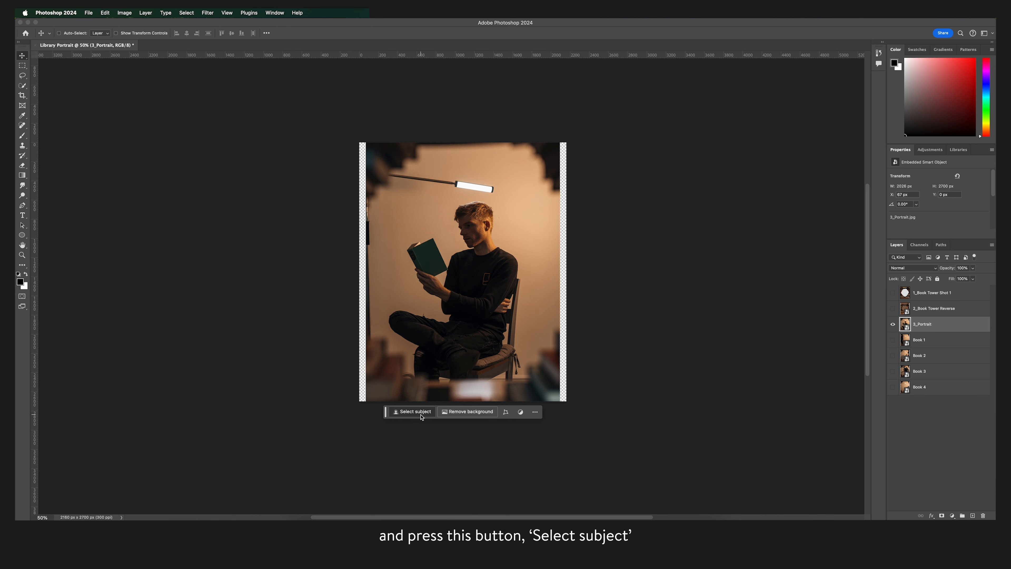
click(412, 411)
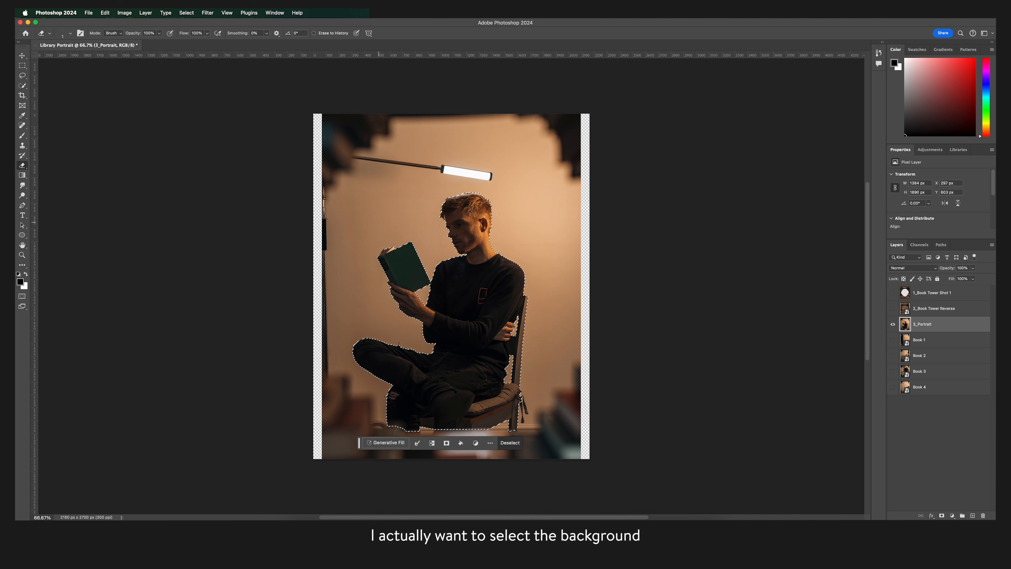
click(431, 442)
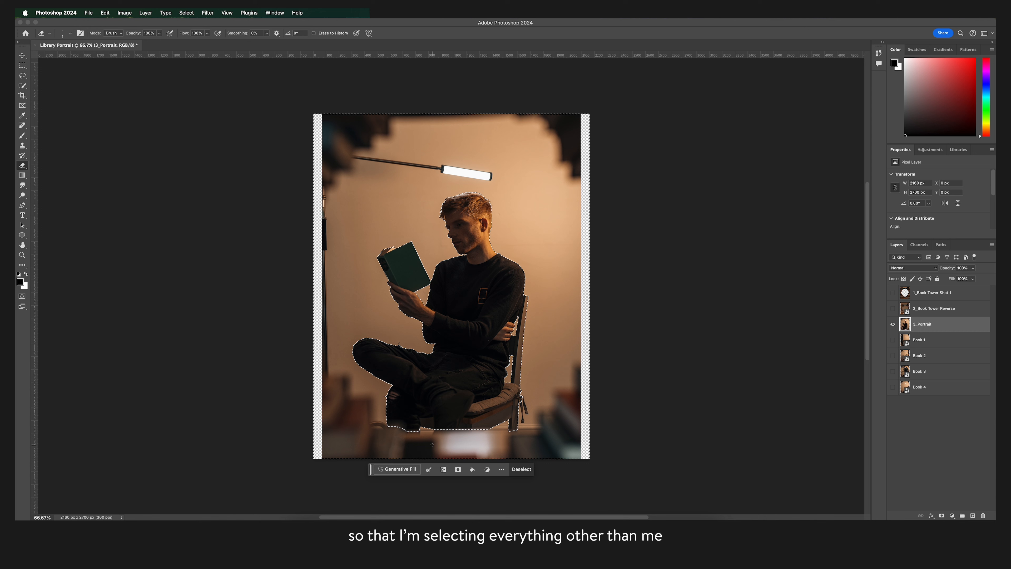
key(backspace)
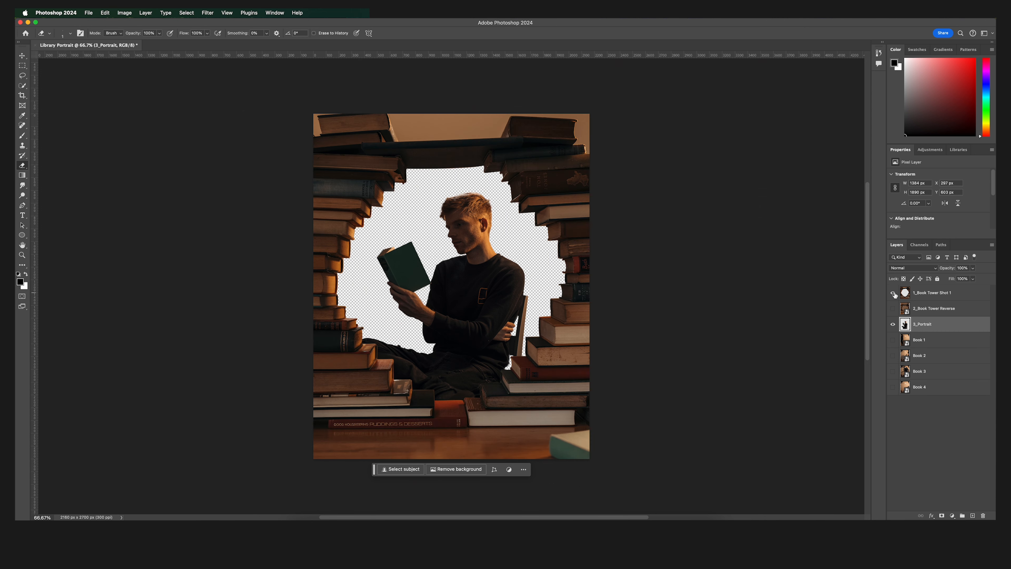
key(cmd+t)
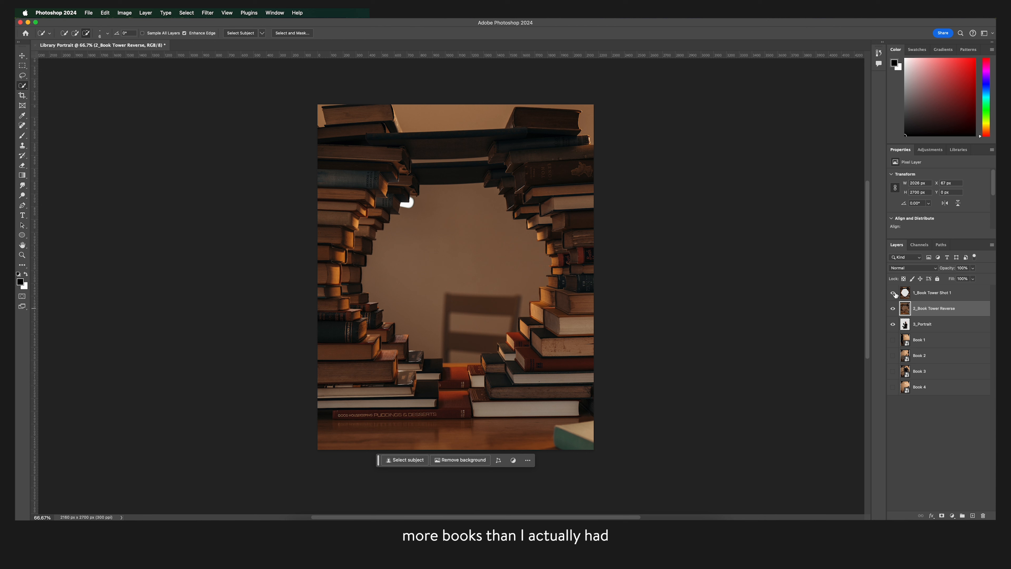
Step: Mark the tower edges in red and flip 2_Book Tower Reverse horizontally via Edit > Transform
drag(391, 177, 405, 356)
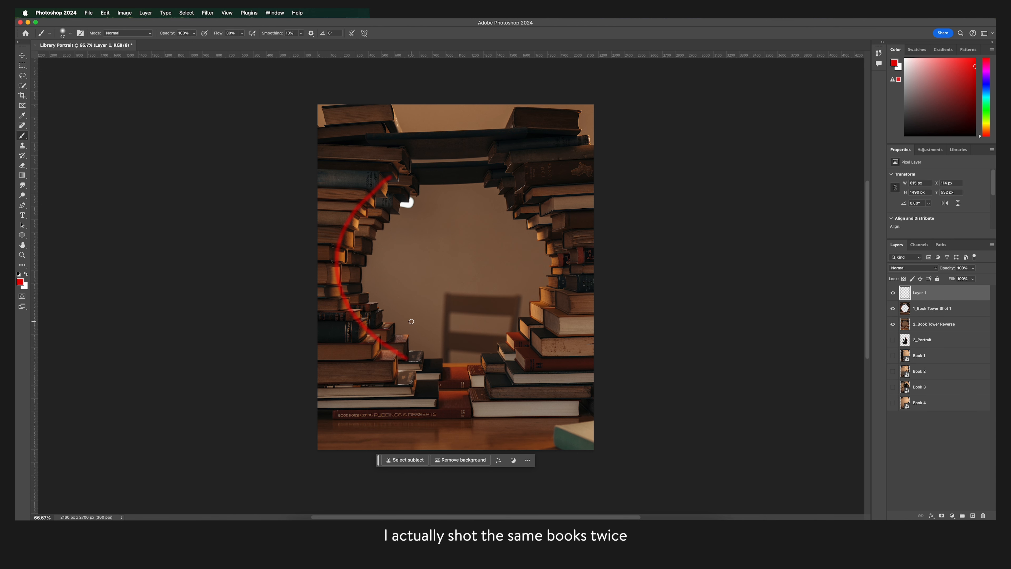
drag(502, 193, 529, 312)
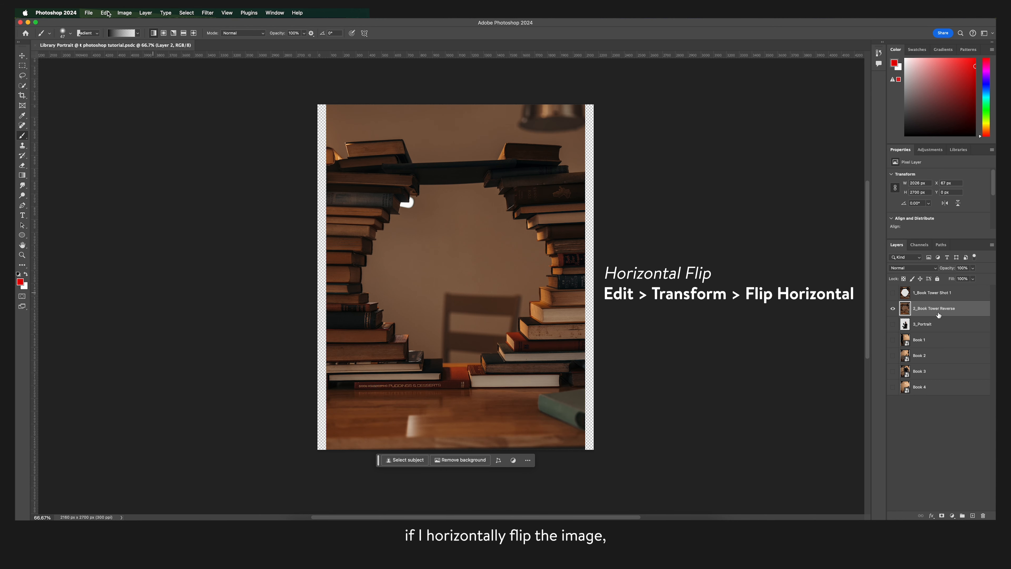
click(103, 12)
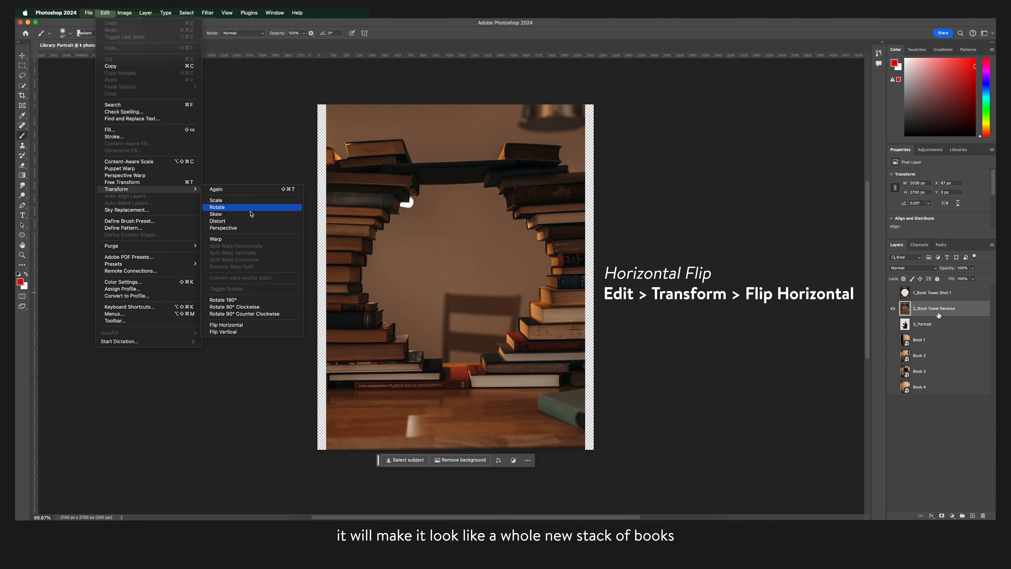
click(226, 325)
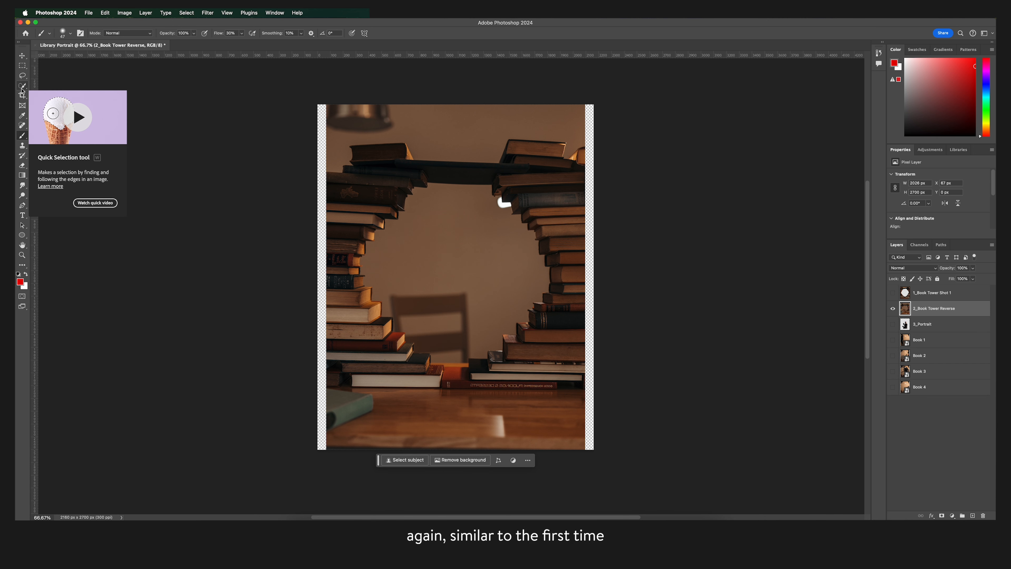
Step: Quick-select the wall between the flipped book towers, delete it and deselect
click(21, 86)
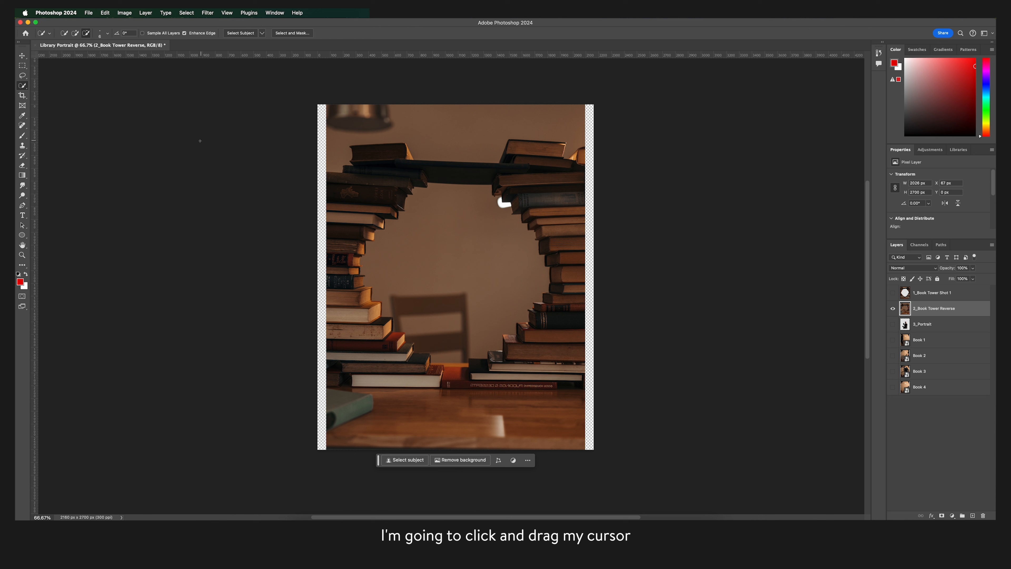
drag(399, 200, 529, 348)
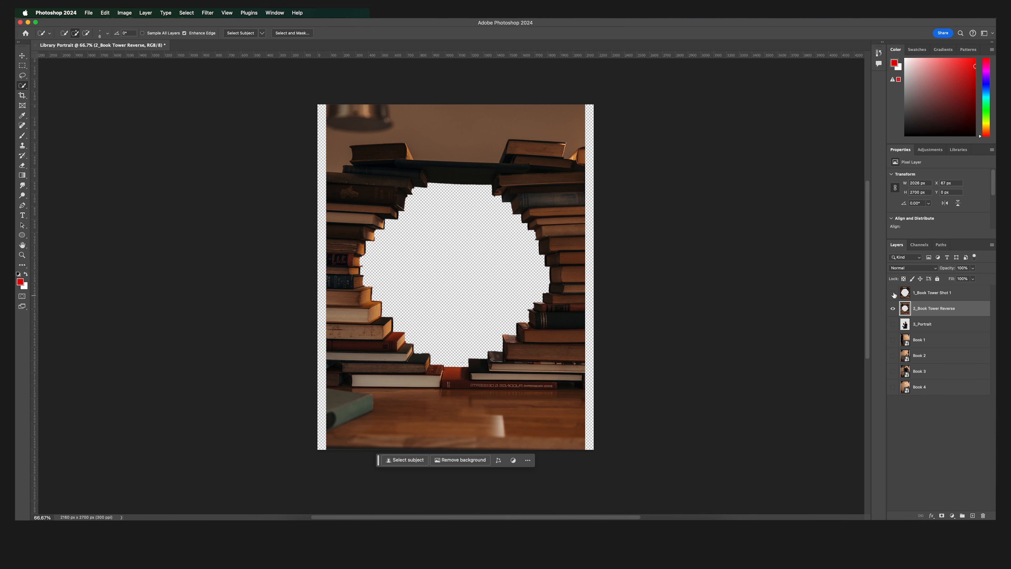
key(cmd+t)
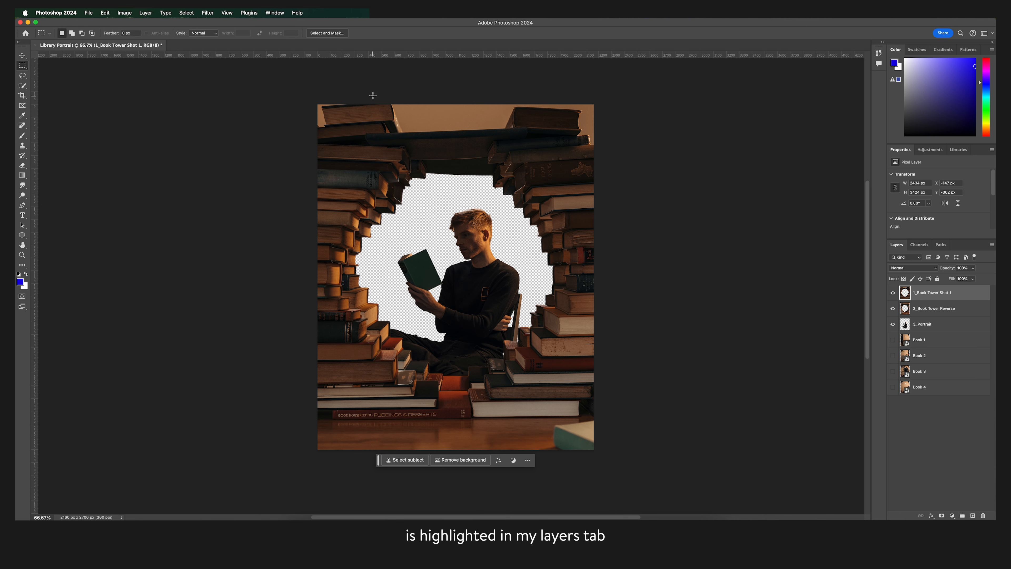
Step: Generative Fill the top gap between the stacks with prompt 'Add more books' and pick a variation
drag(373, 95, 525, 135)
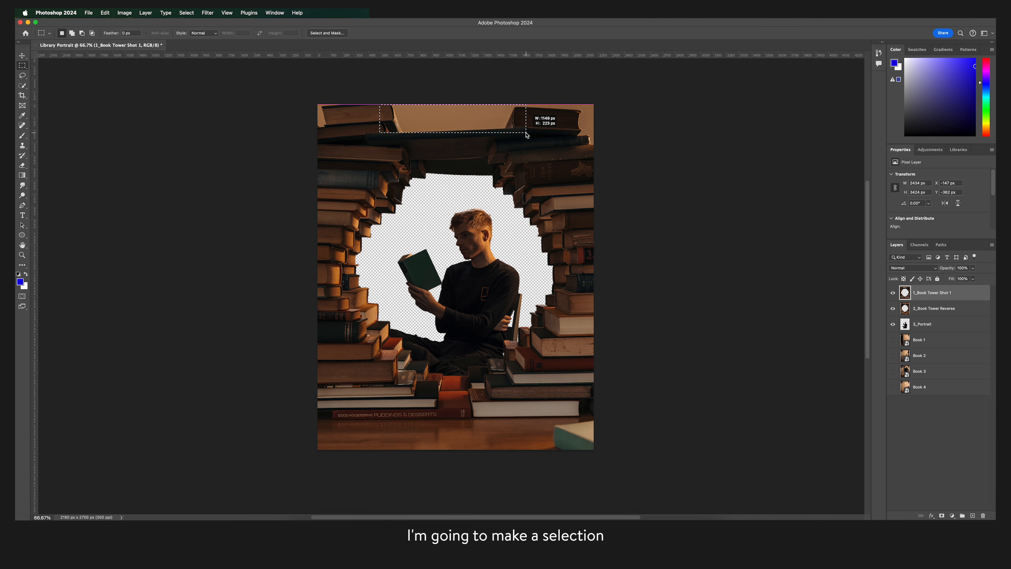
drag(380, 112, 527, 135)
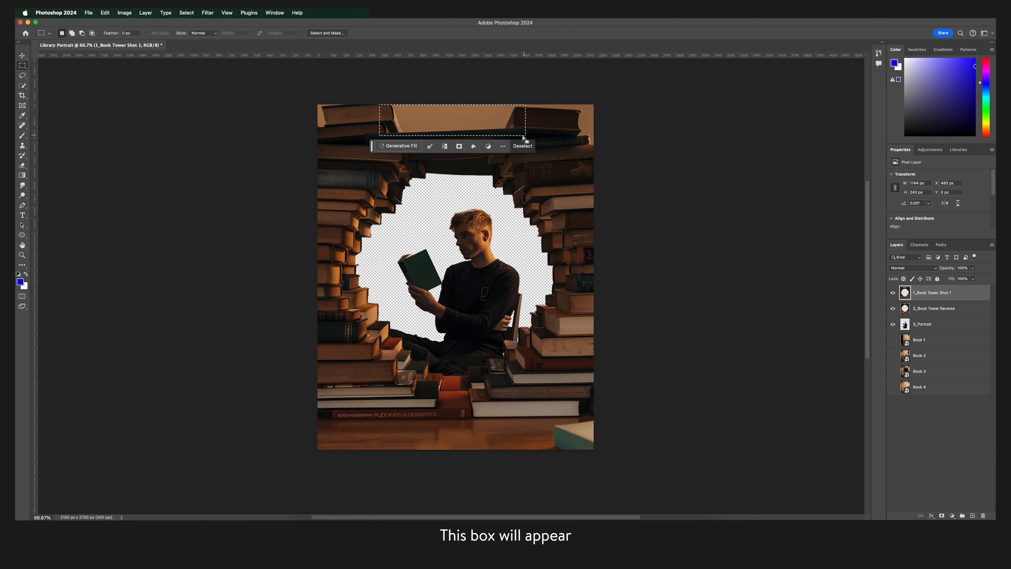
click(399, 146)
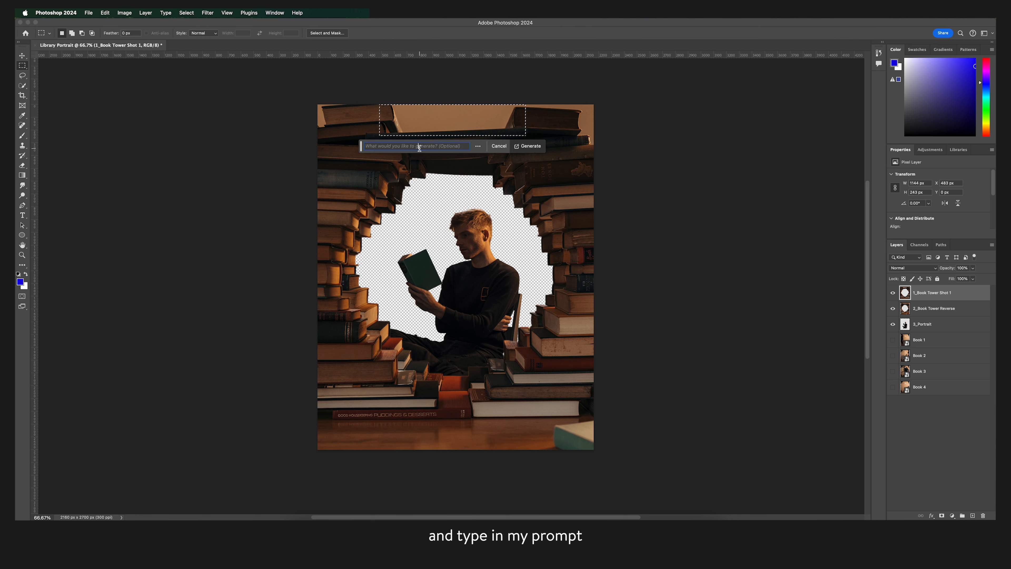
text(Add more books)
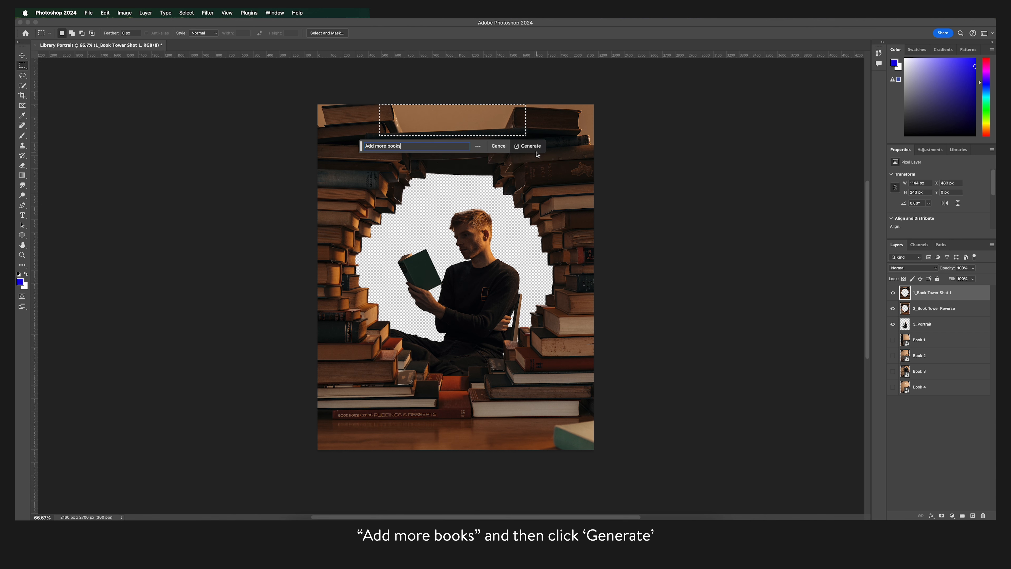
click(527, 145)
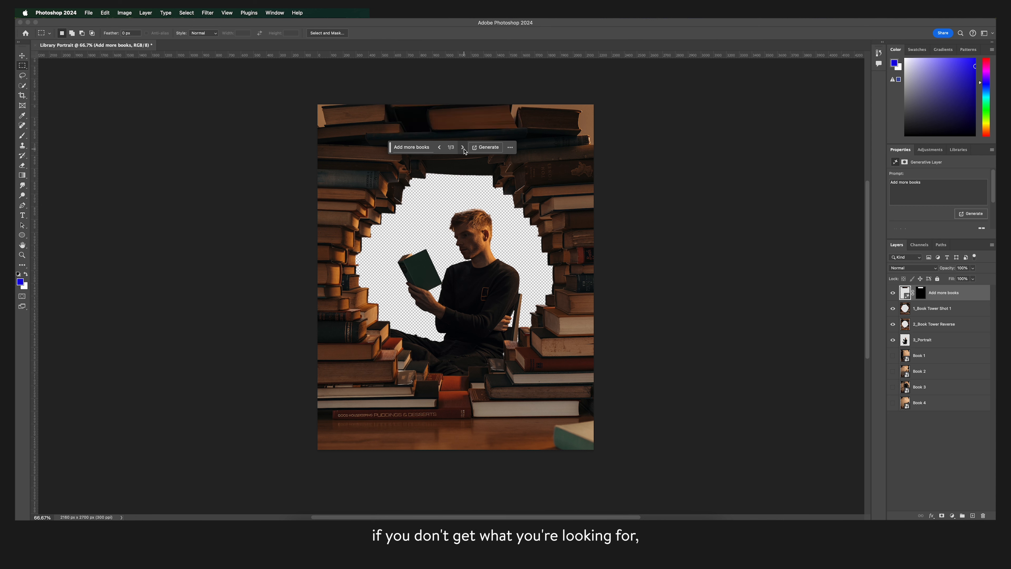
click(488, 147)
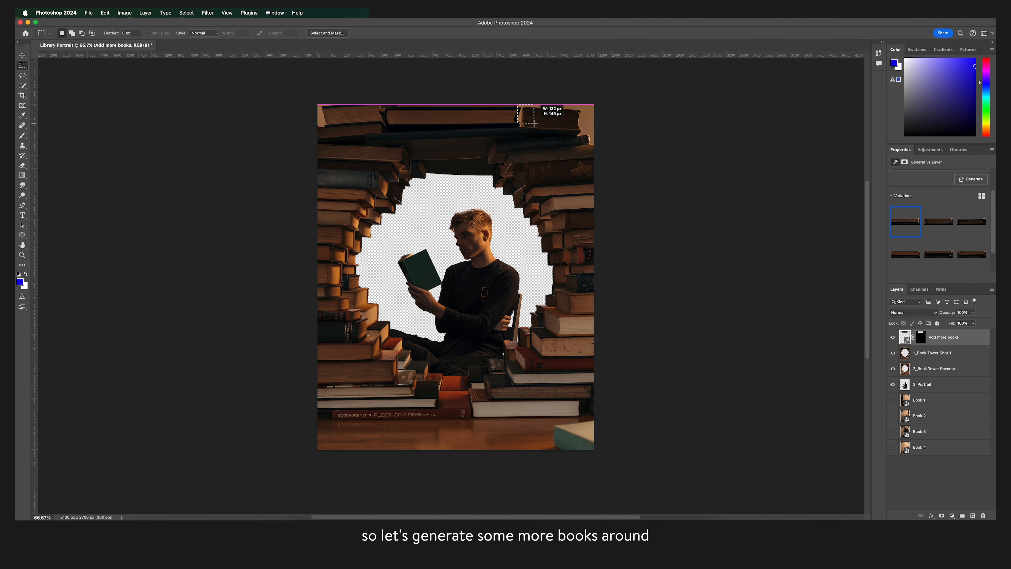
Step: Generate more books in the top-right corner and along the bottom strip
text(add mo)
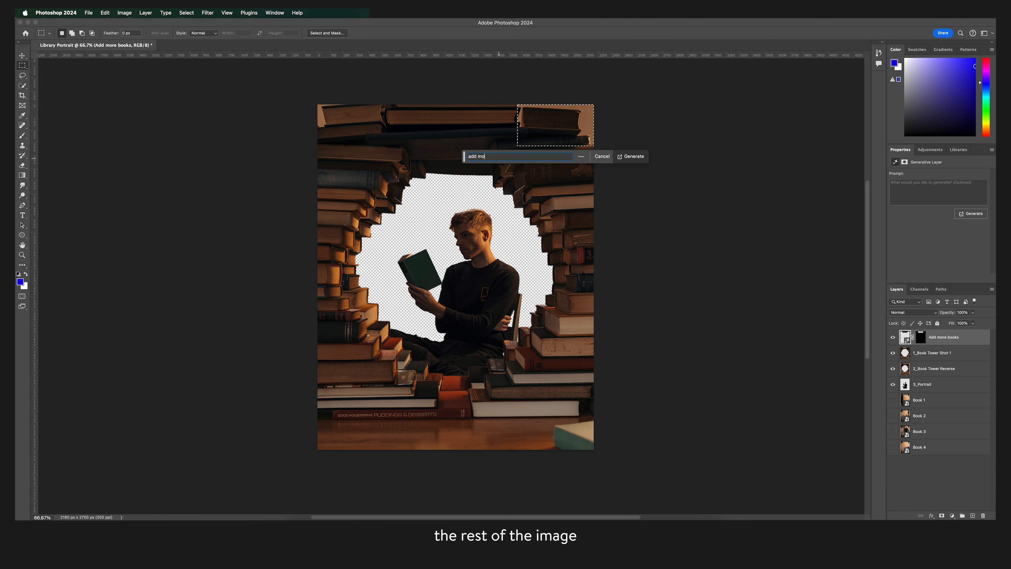
click(631, 156)
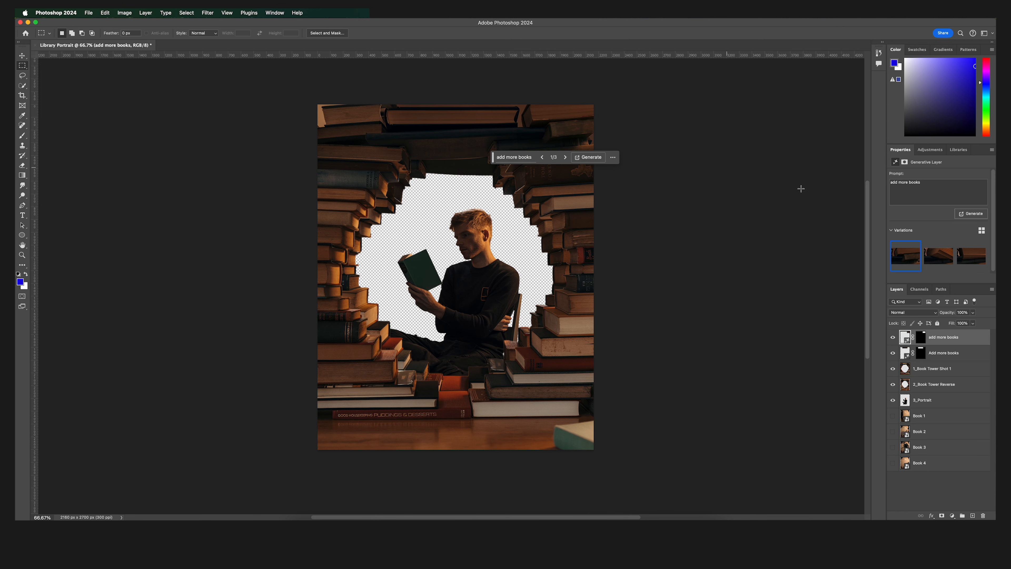
click(970, 255)
text(add more books)
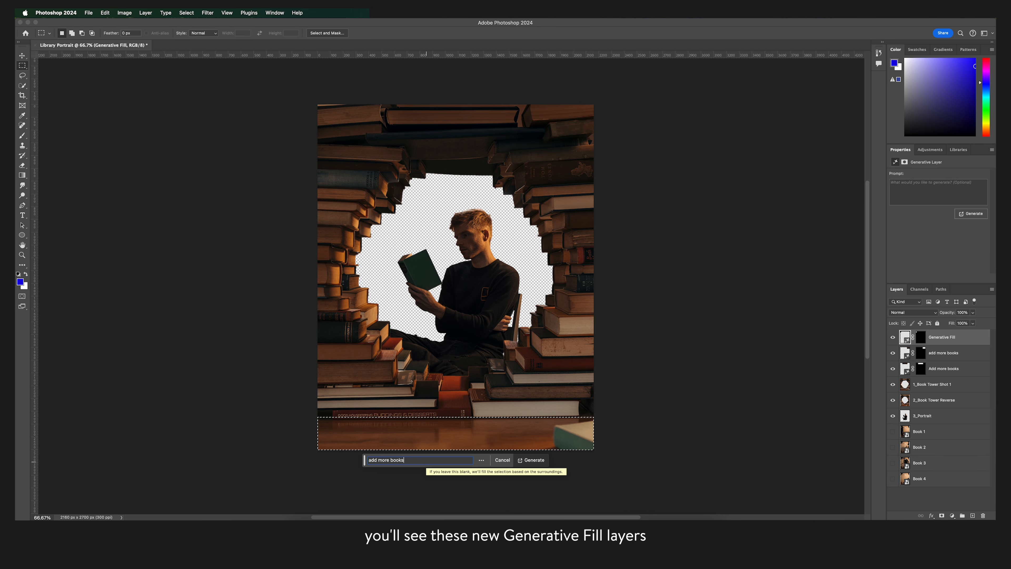
click(531, 459)
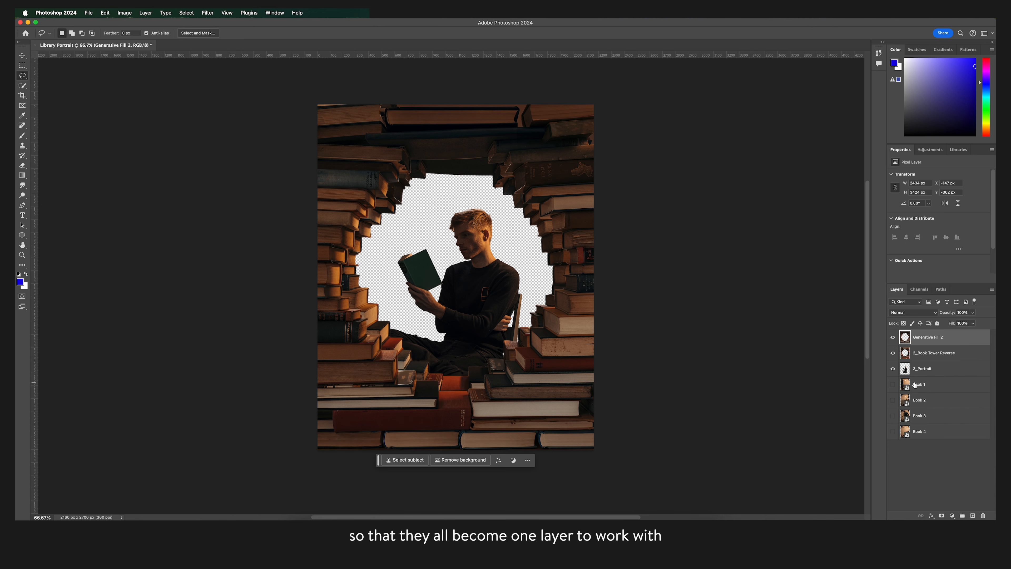
Step: Rename the merged book-tower layer, place the Firefly library image and move it beneath the towers
double_click(928, 336)
text(1_Book Tower)
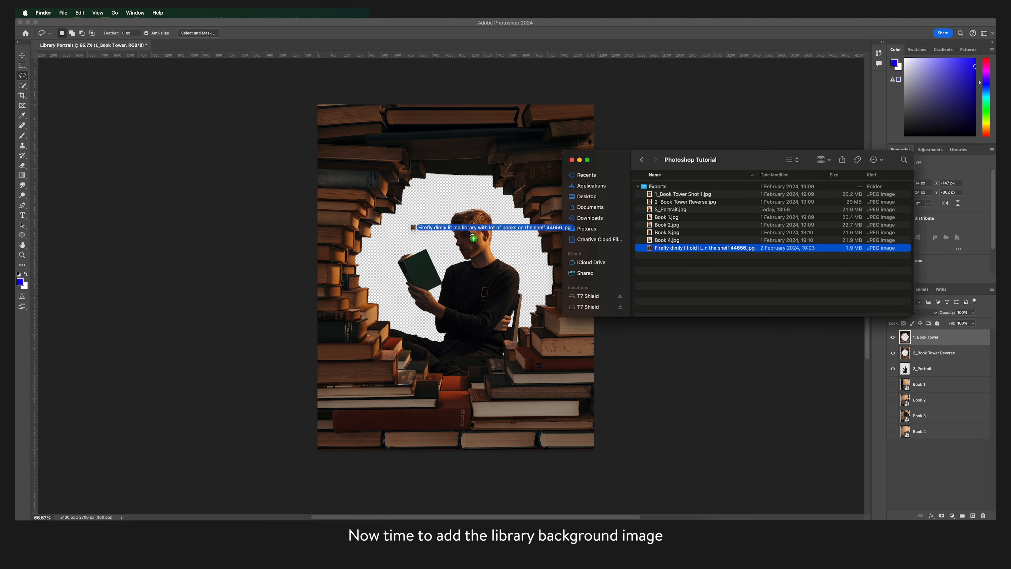
double_click(703, 248)
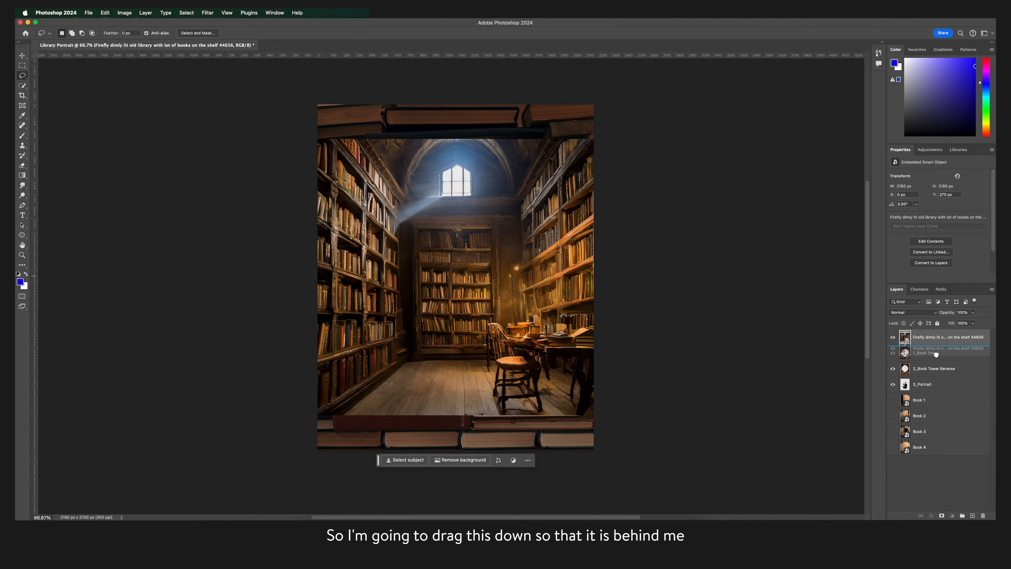
drag(941, 348, 942, 383)
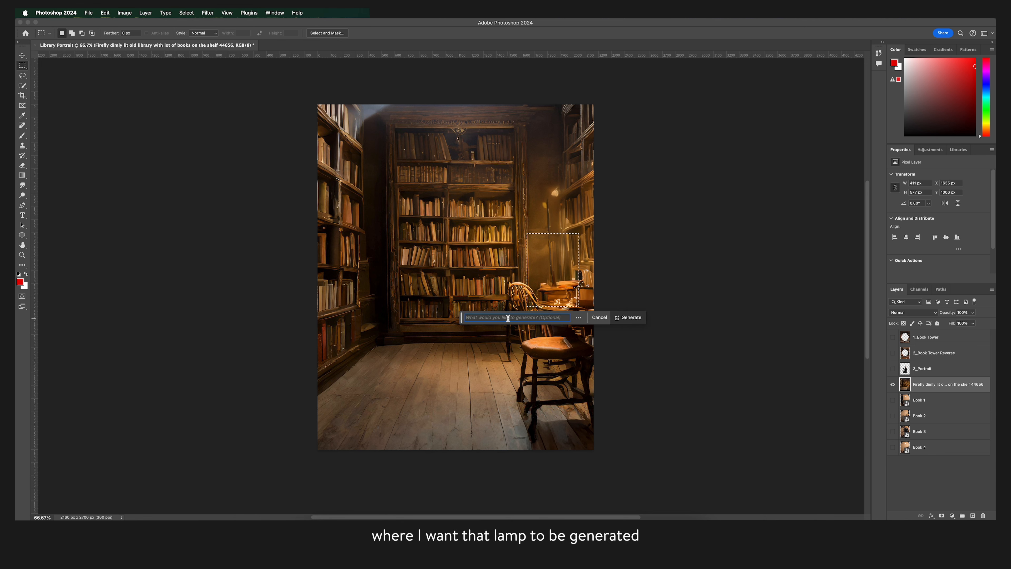
Step: Generative Fill an old lamp with a lamp shade on the desk and choose the glowing-shade variation
text(add an old lamp)
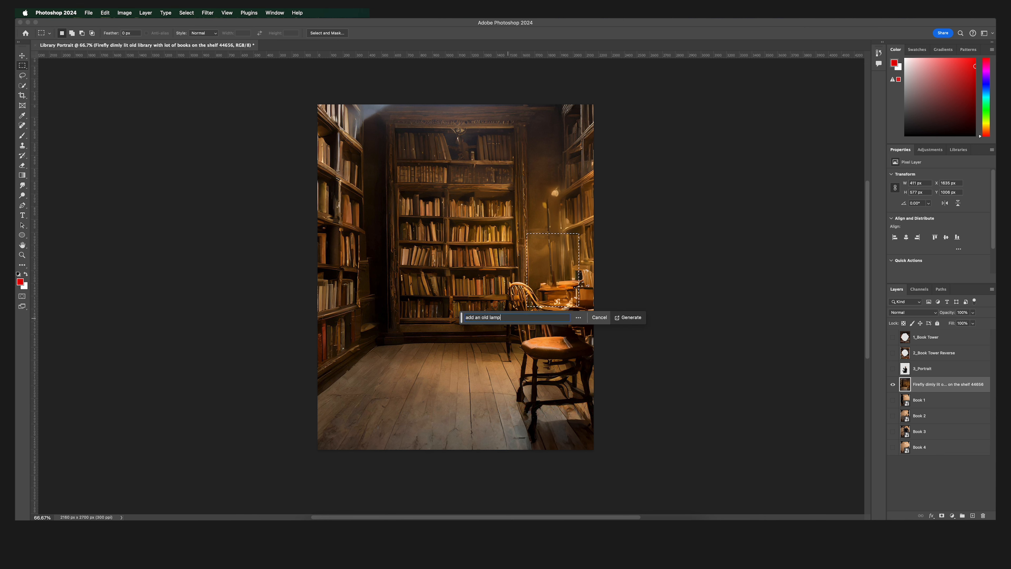
click(628, 316)
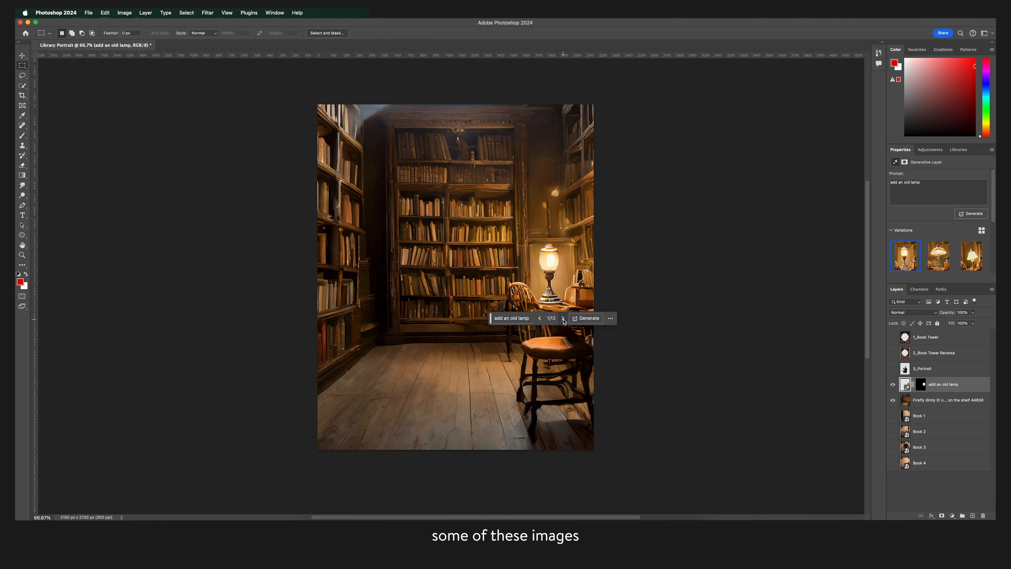
click(970, 256)
text( with a lamp shade)
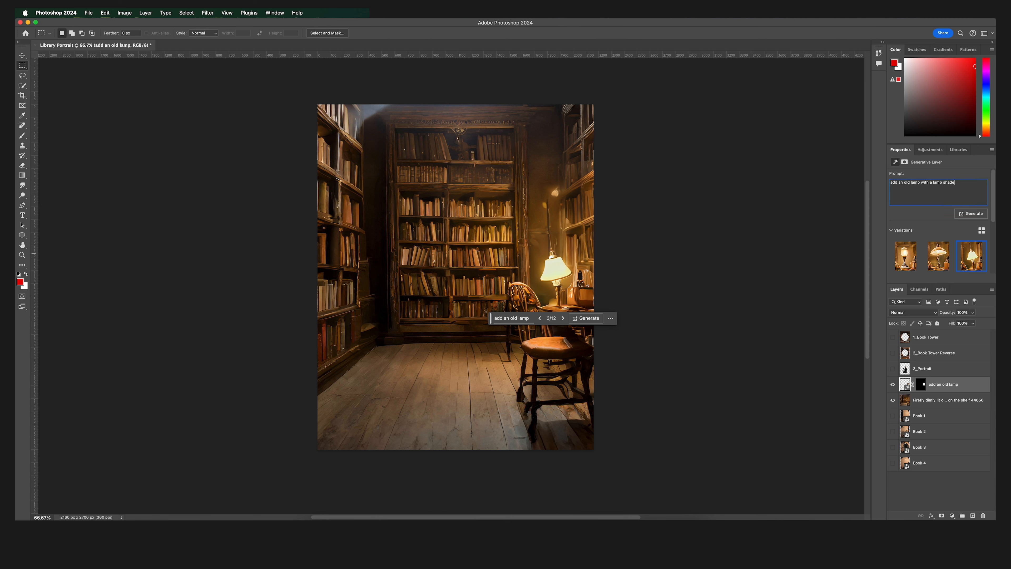
click(971, 213)
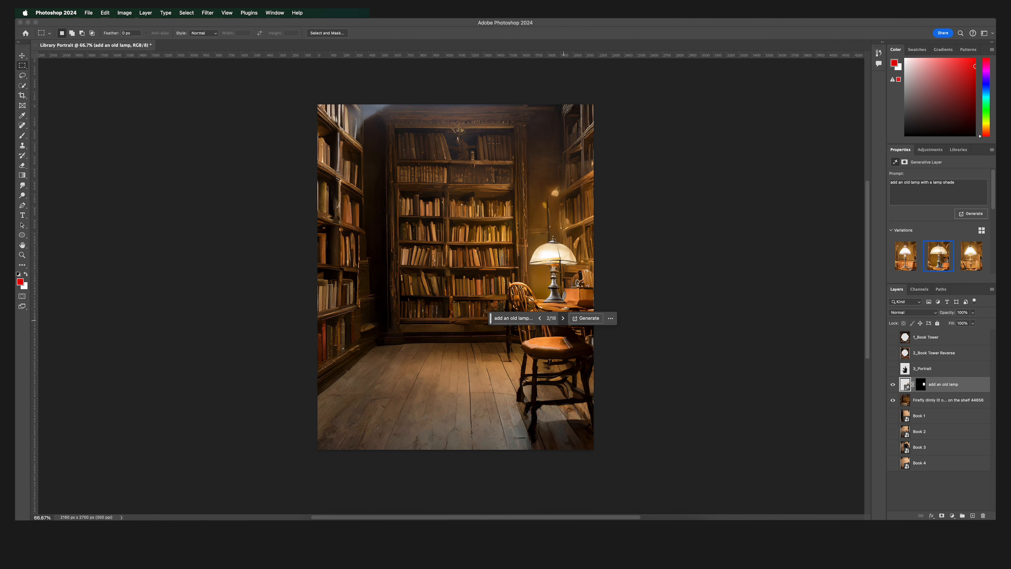
click(563, 318)
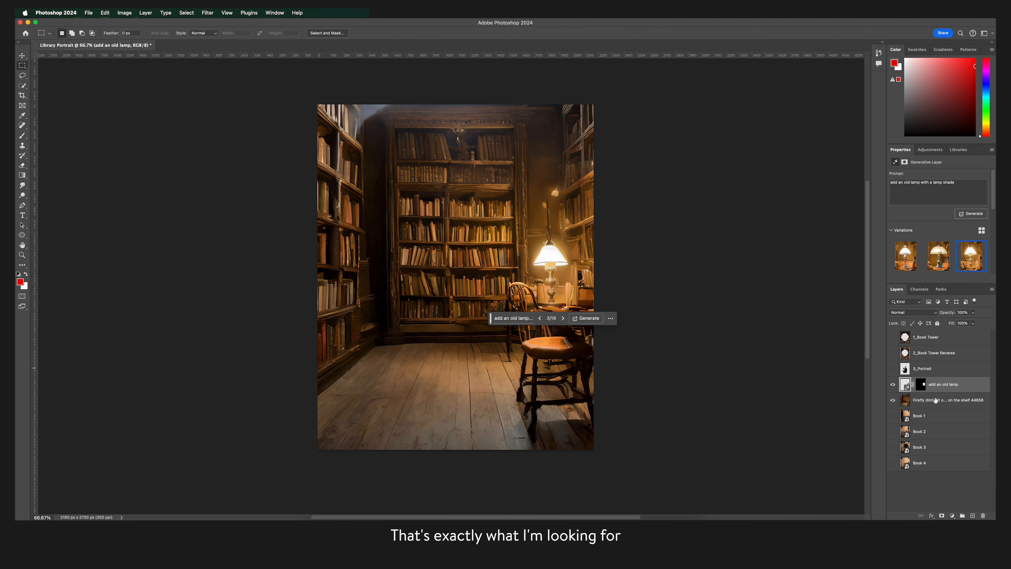
Step: Merge the lamp into the library background with Merge Visible
right_click(944, 383)
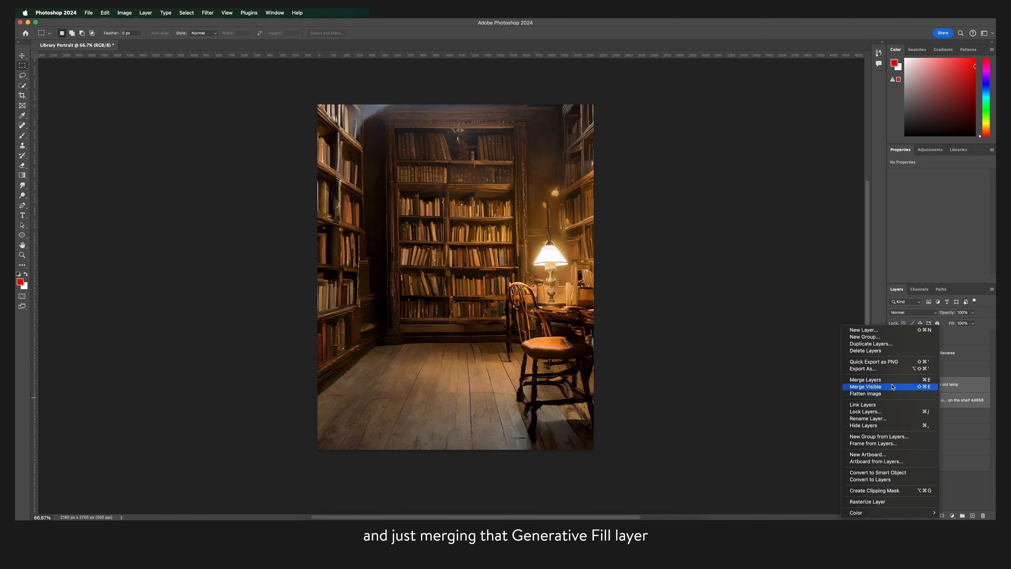
click(865, 386)
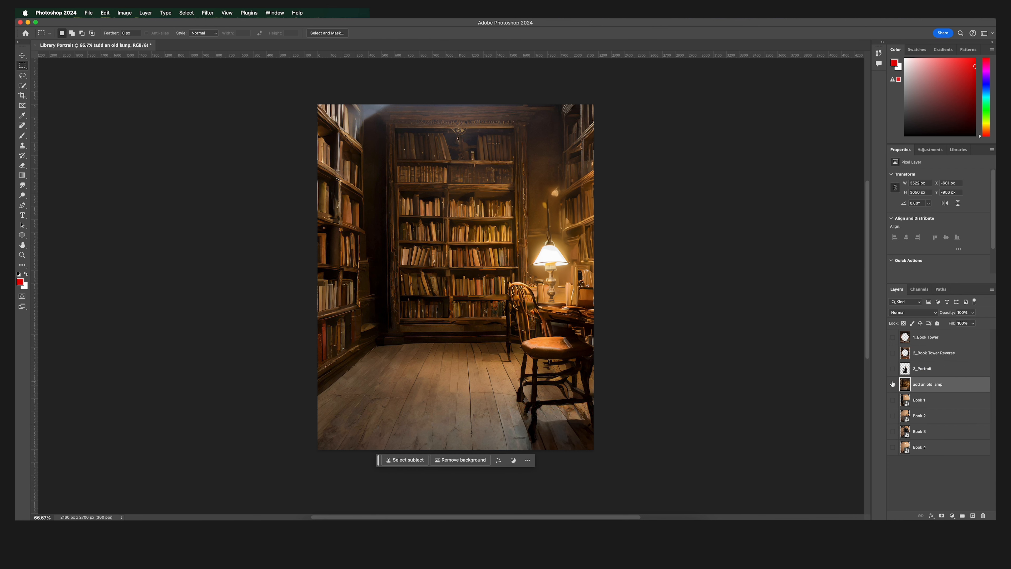
Step: Show the upper layers again and Free Transform the library background slightly larger
click(893, 368)
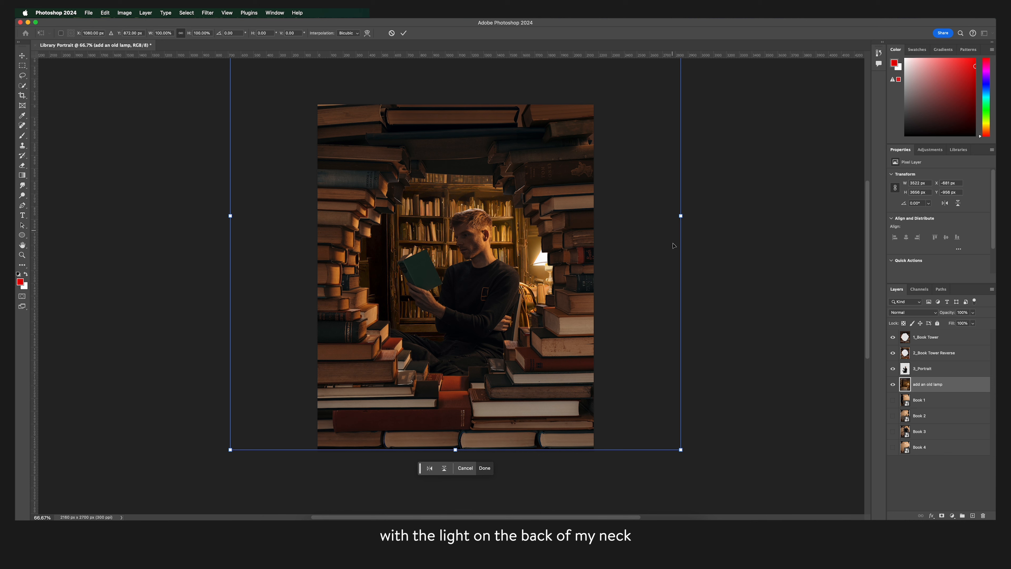
drag(679, 215, 687, 214)
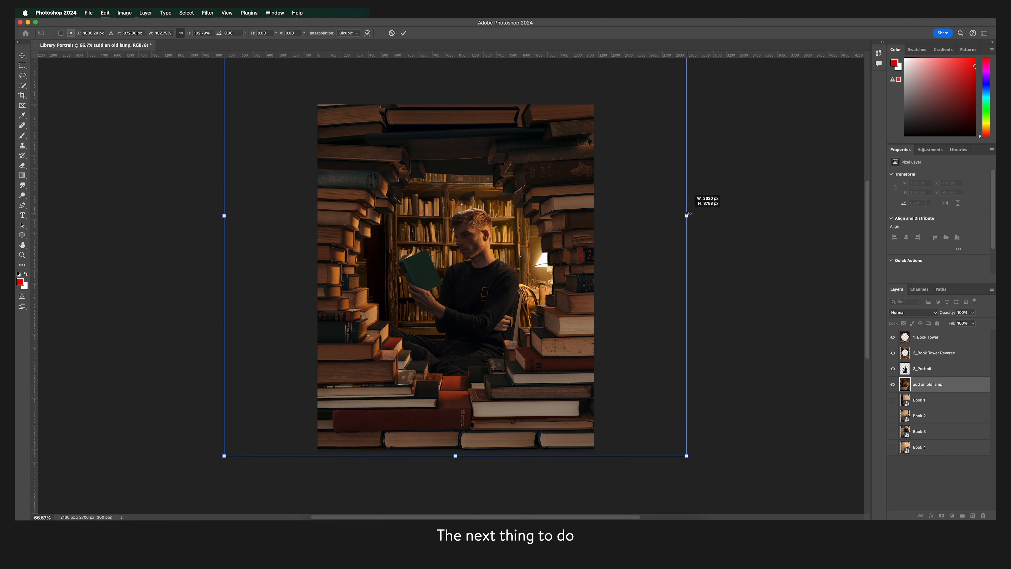
click(123, 12)
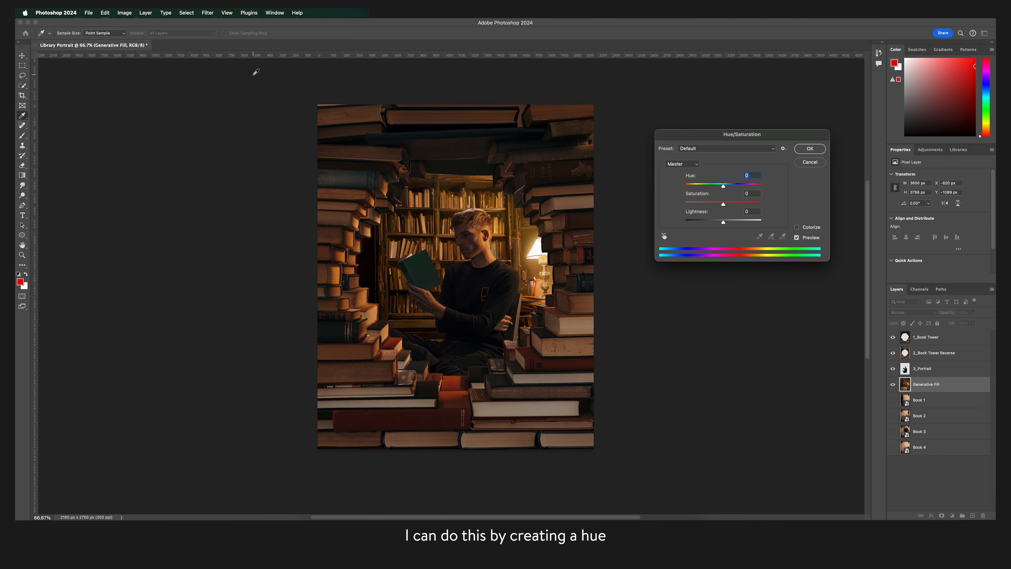
Step: Shift the background's hue, reduce its saturation, and darken its tones with Curves
drag(741, 134, 701, 210)
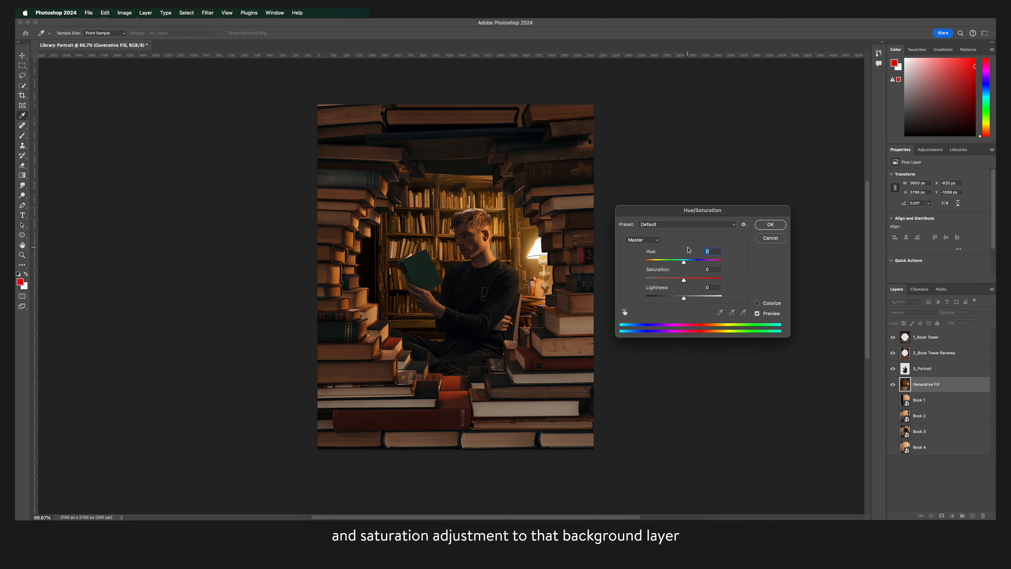
drag(686, 250, 682, 261)
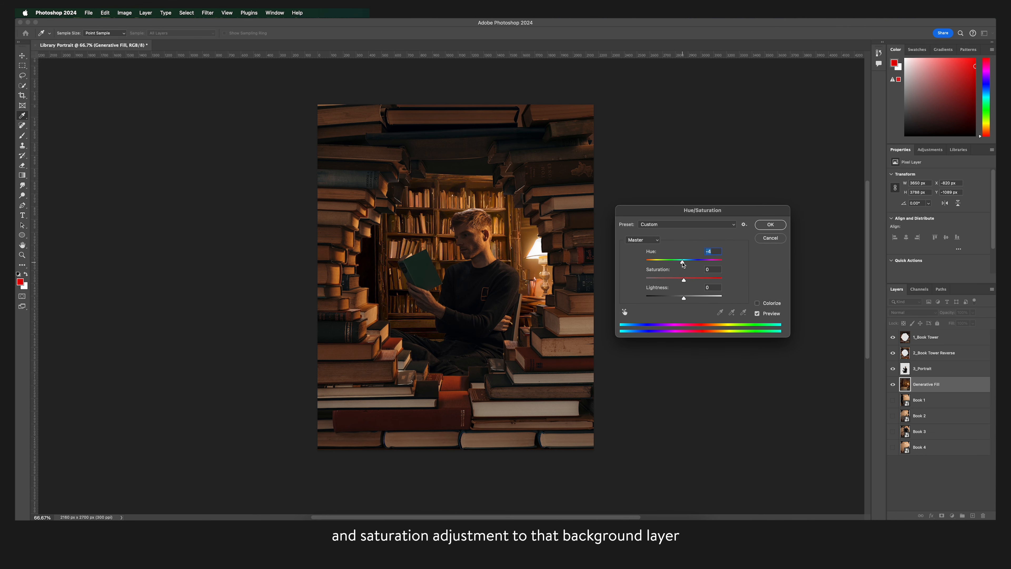
drag(682, 279, 678, 279)
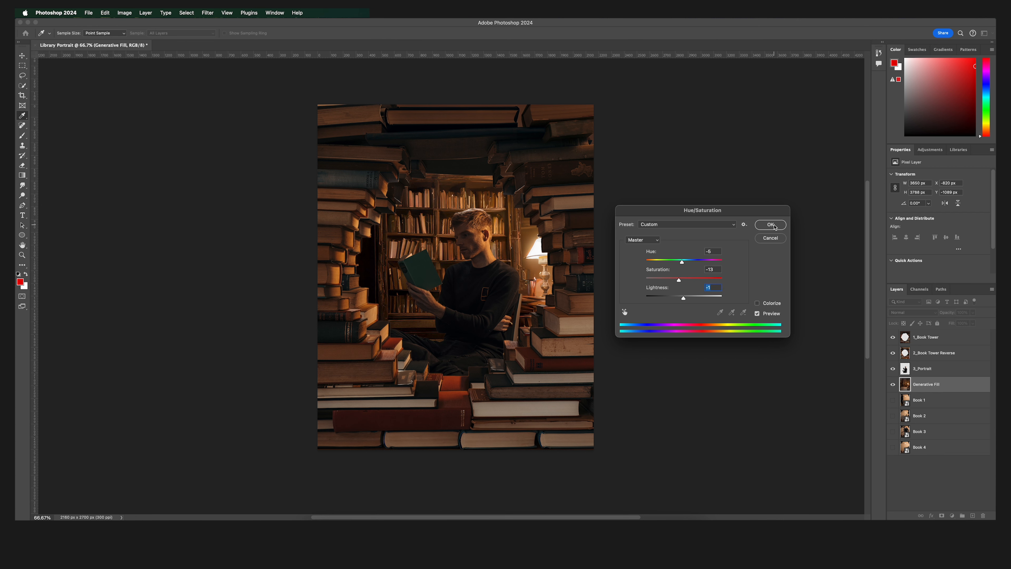
click(124, 12)
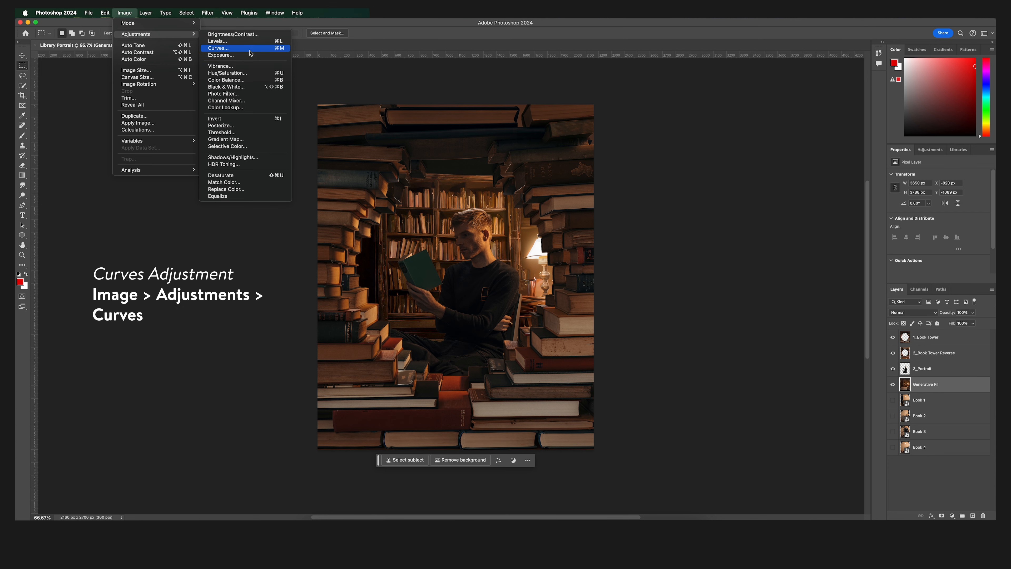
click(218, 48)
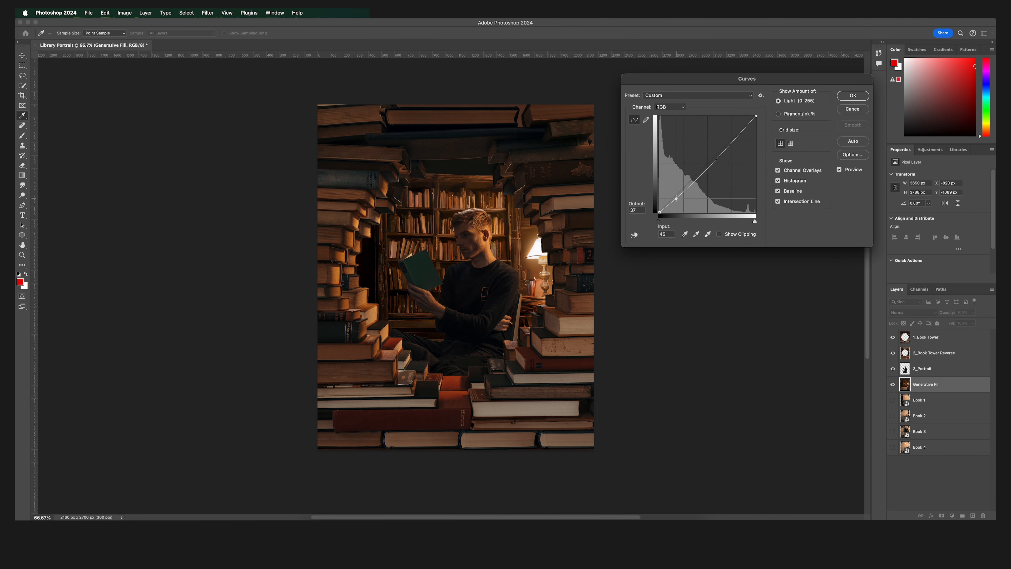
drag(677, 198, 681, 192)
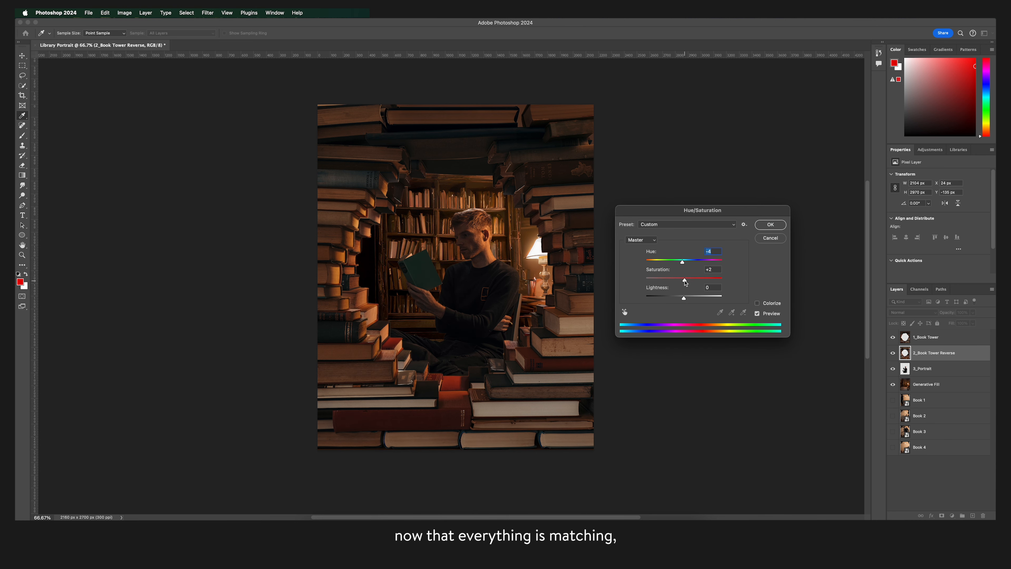
Step: Confirm the book-tower colour tweak and add an empty layer above the background library
click(770, 224)
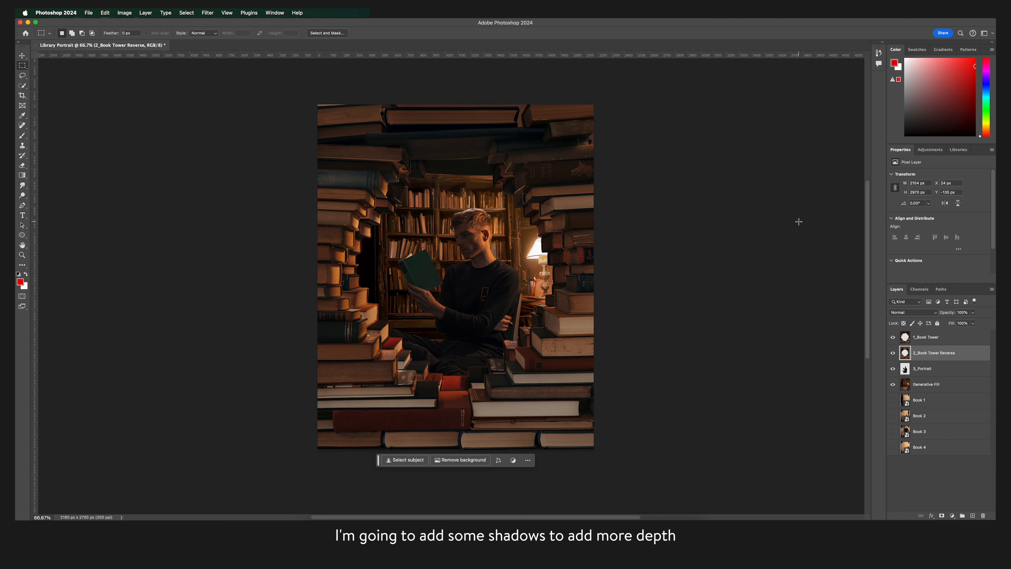
click(926, 337)
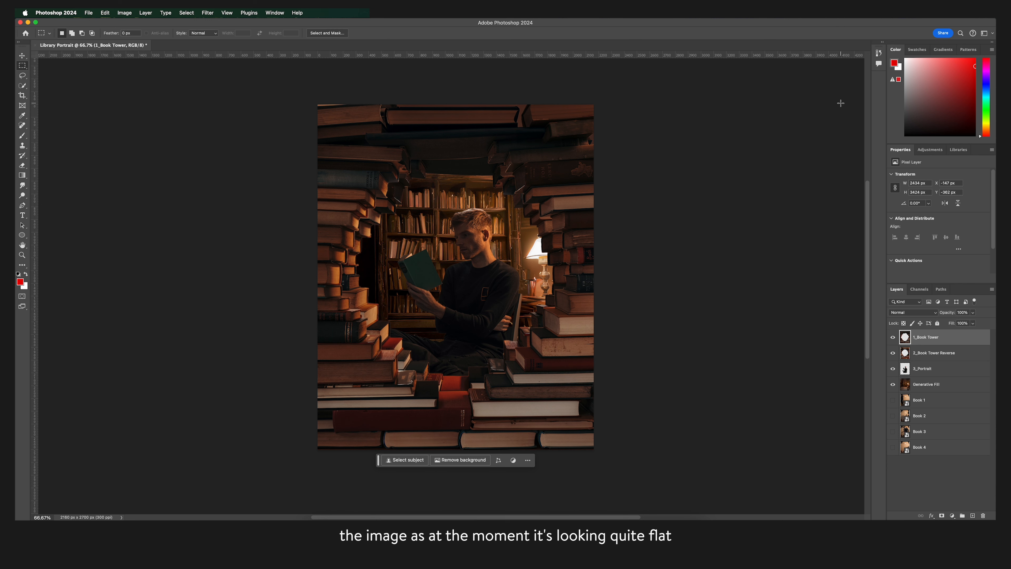
click(931, 384)
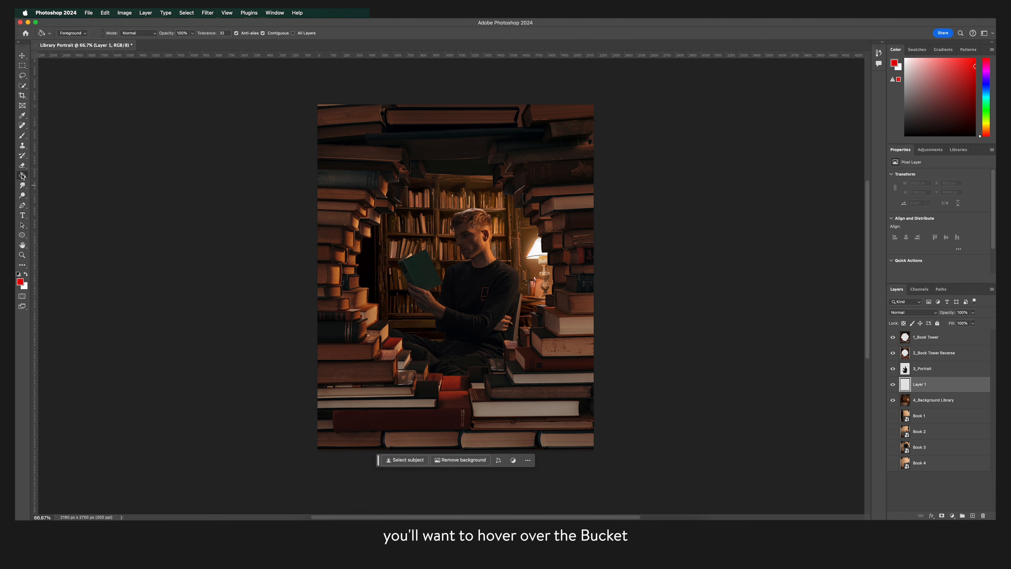
Step: Paint a black-to-white basic gradient across the new layer and rename it Graduated Fill_Background
click(22, 175)
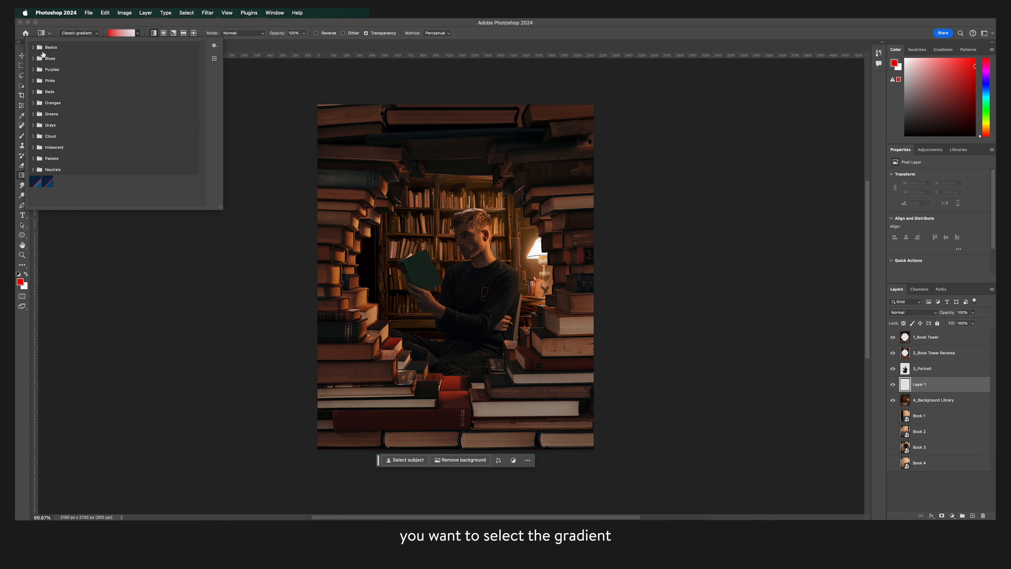
click(50, 46)
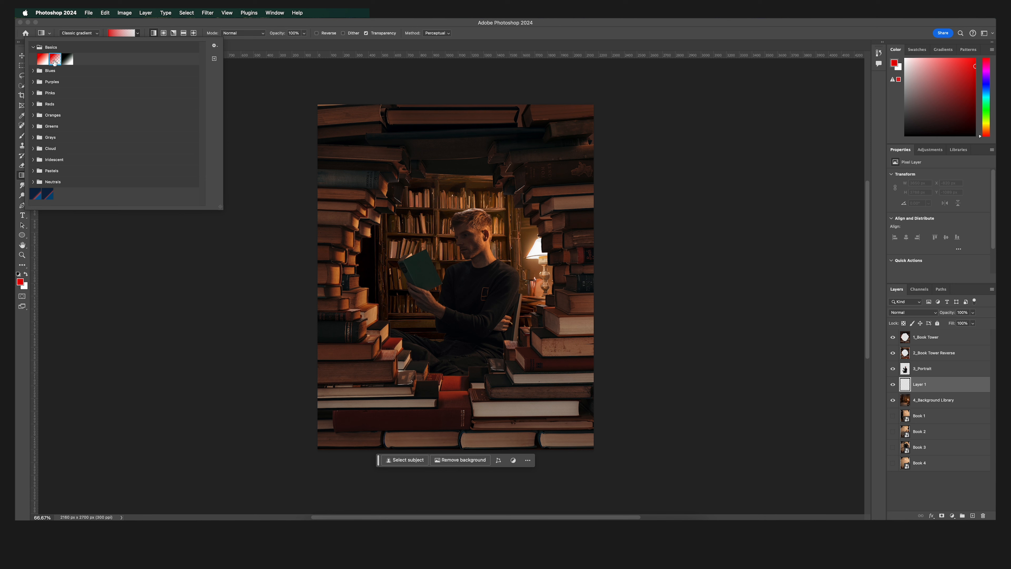
click(138, 32)
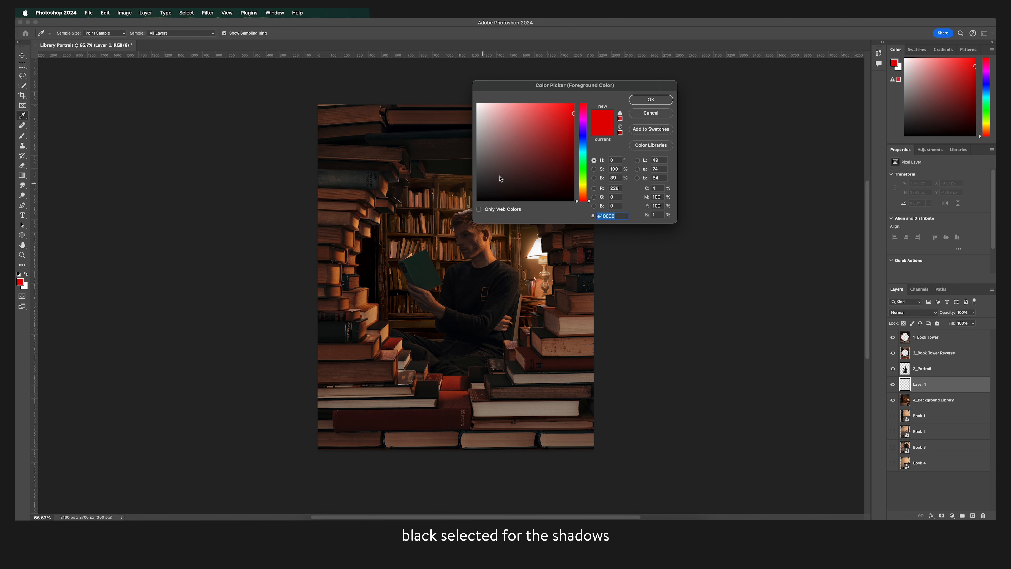
click(649, 99)
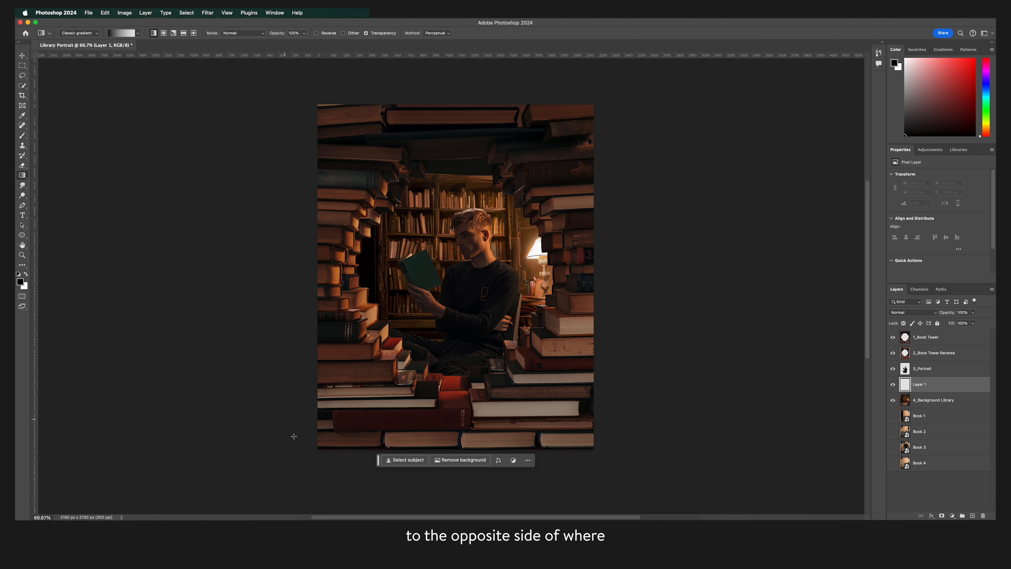
drag(310, 393, 459, 238)
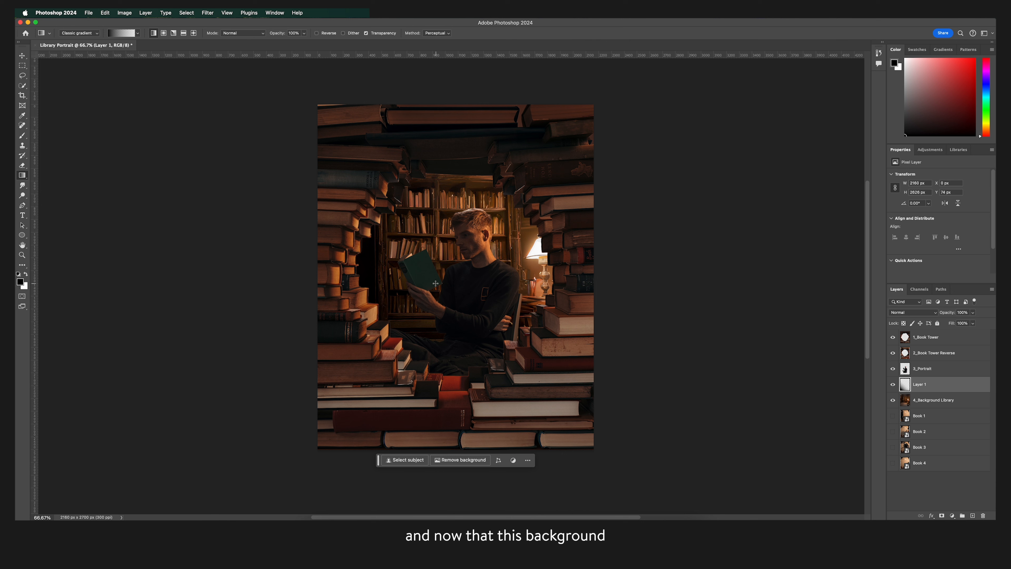
double_click(918, 384)
text(Graduated Fill_Background)
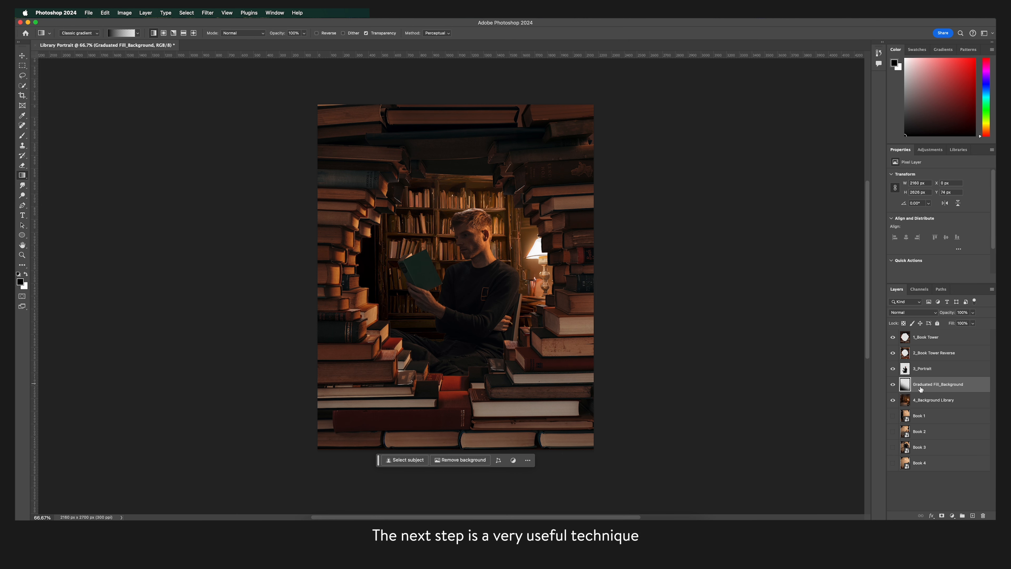
Step: Mask 3_Portrait to the selected man and add an empty layer above it
click(923, 368)
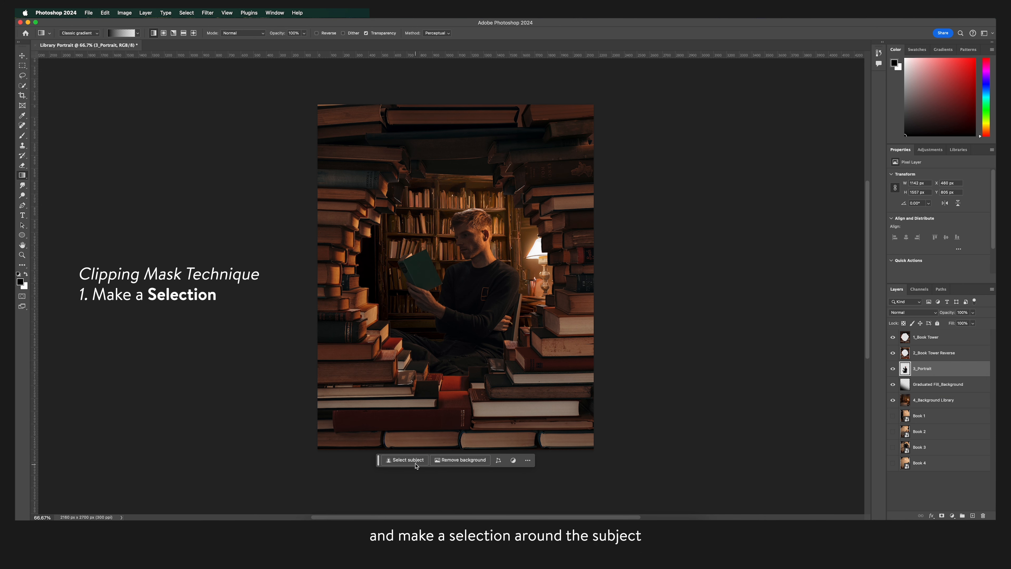
click(403, 459)
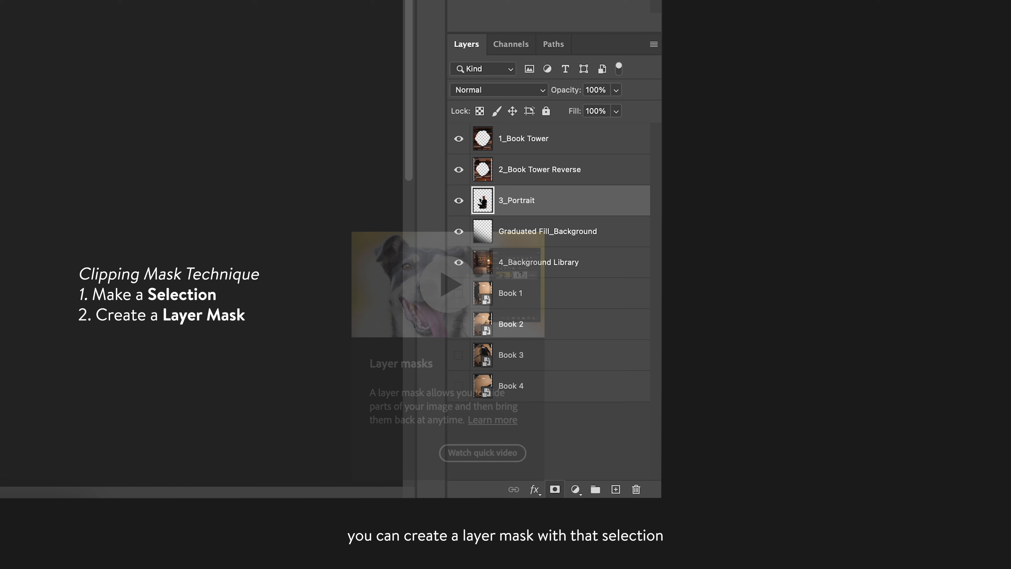
click(554, 489)
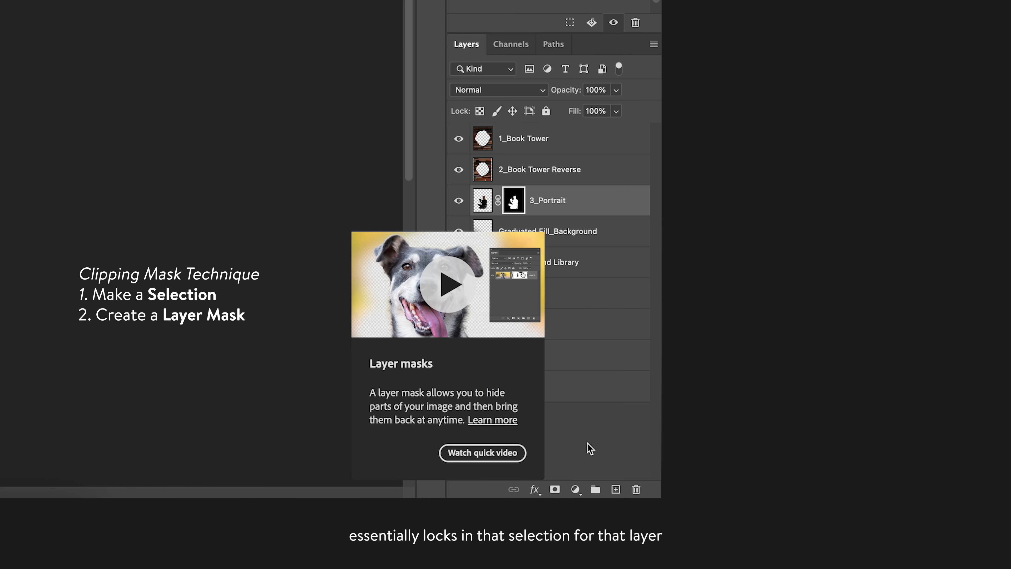
click(615, 488)
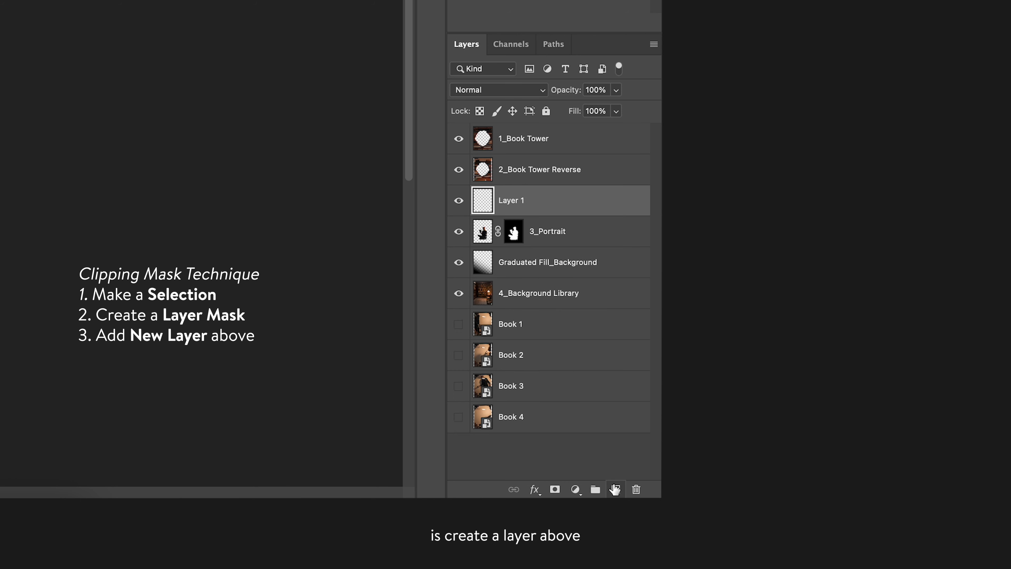
mouse_move(530, 222)
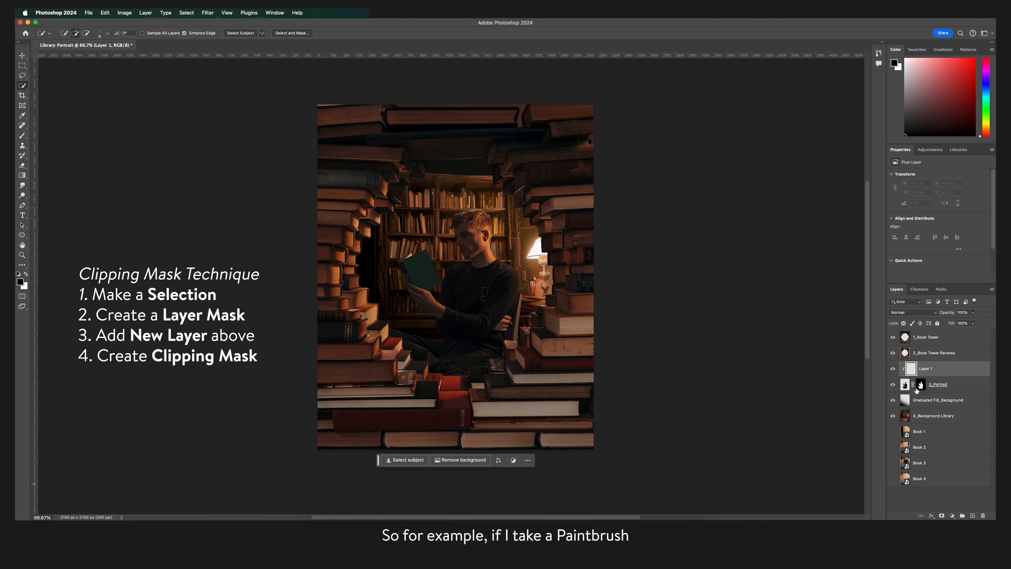
mouse_move(21, 136)
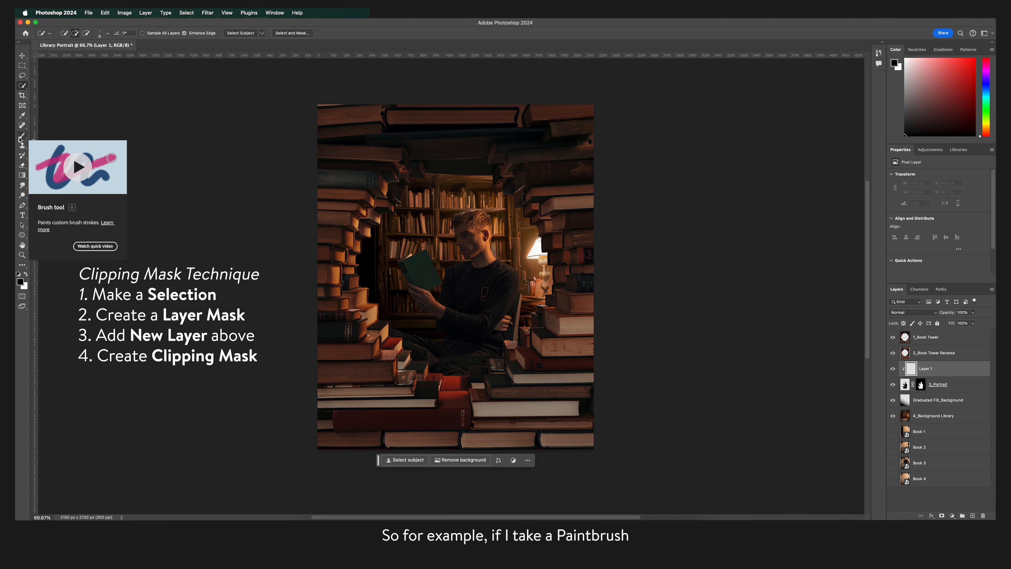
Step: Set the foreground painting colour to red for the clipped layer
click(18, 278)
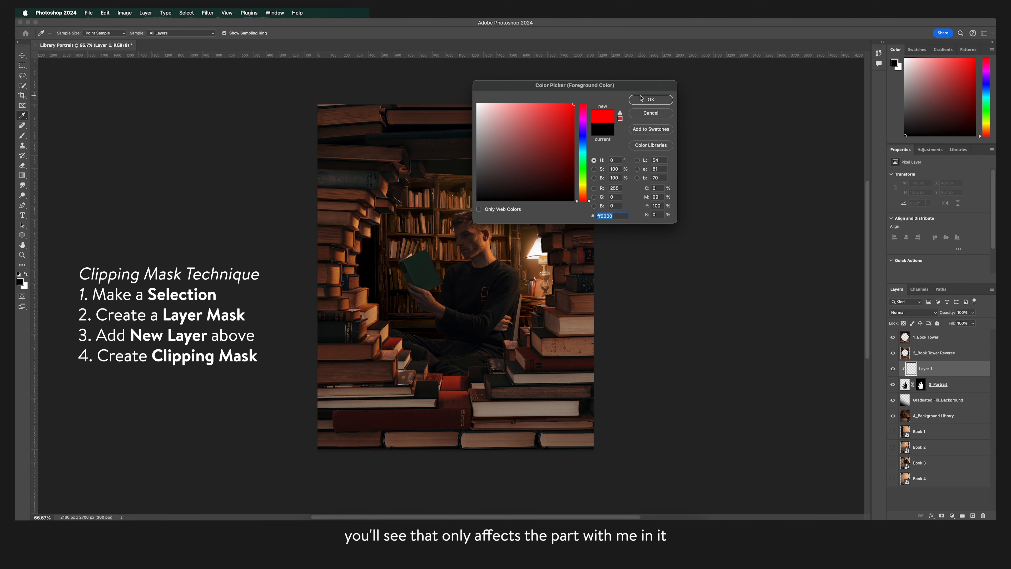
click(649, 100)
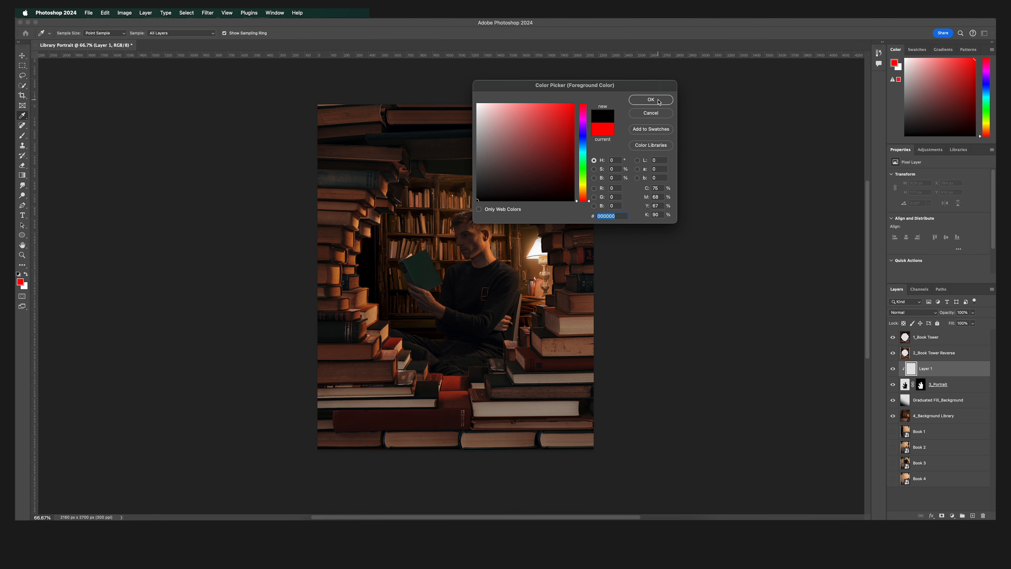
click(650, 99)
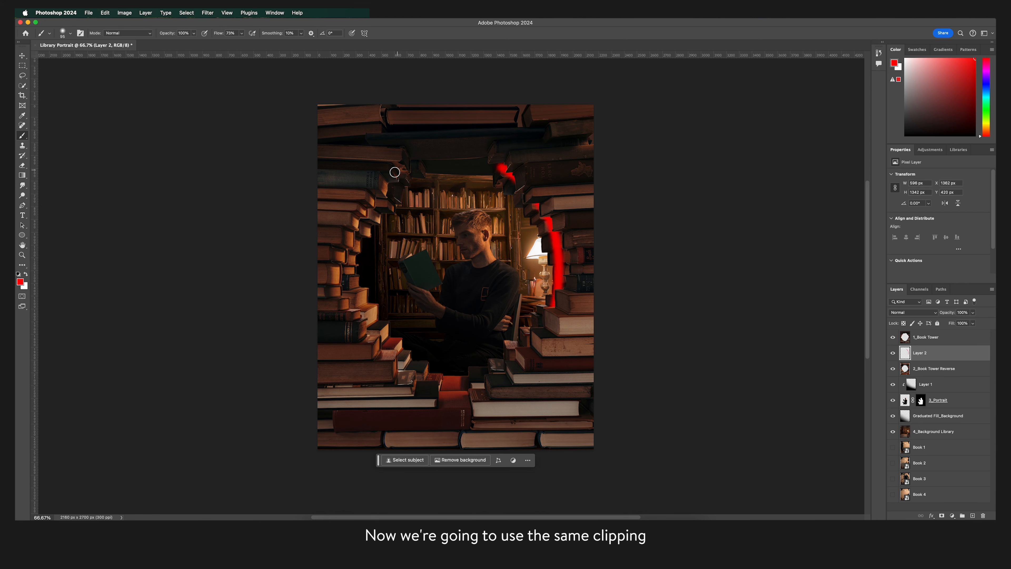
Step: Test a red stroke, mask 2_Book Tower Reverse and clip Layer 2 onto it
drag(393, 172, 529, 361)
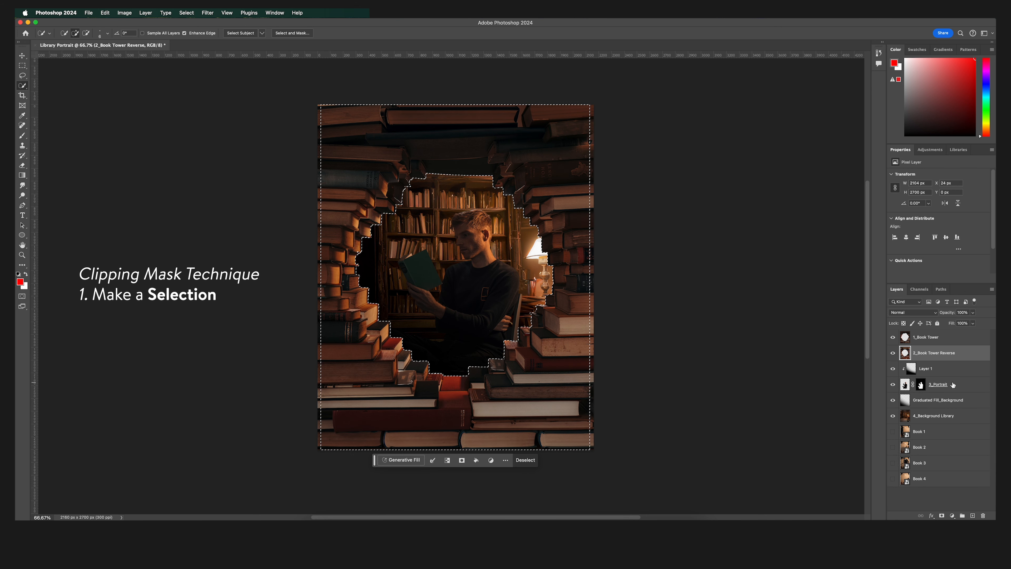
click(941, 515)
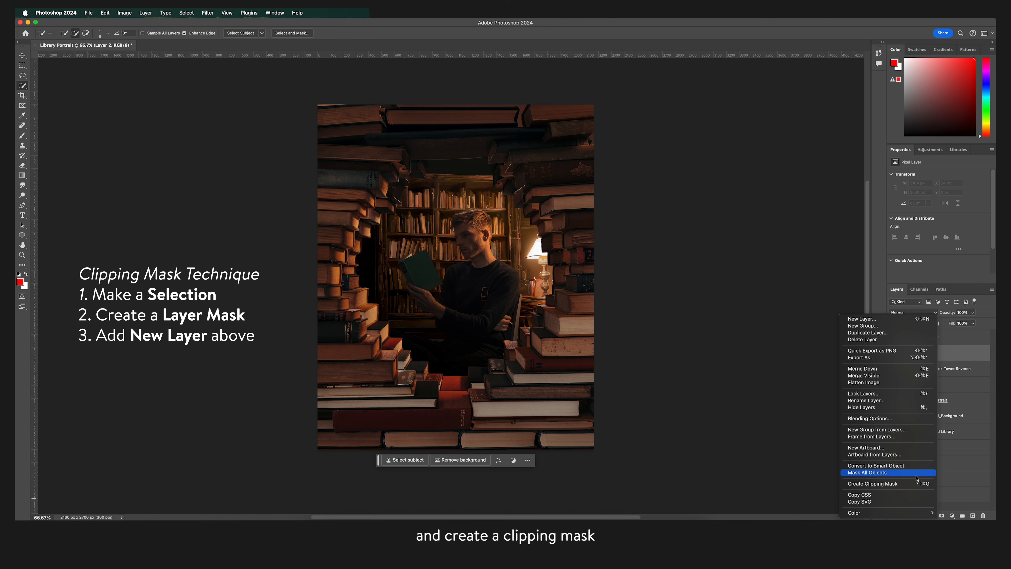
click(872, 483)
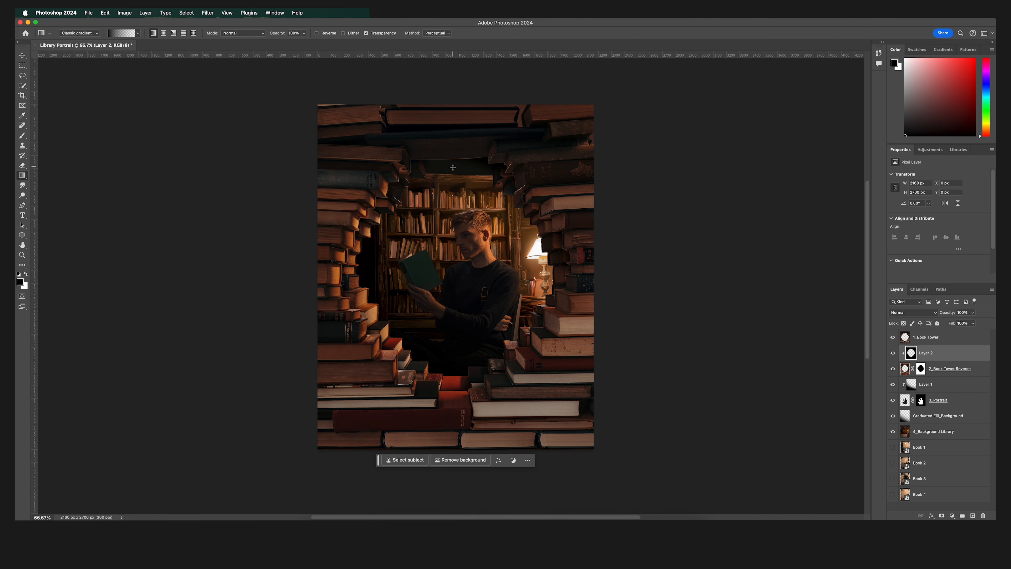
mouse_move(636, 211)
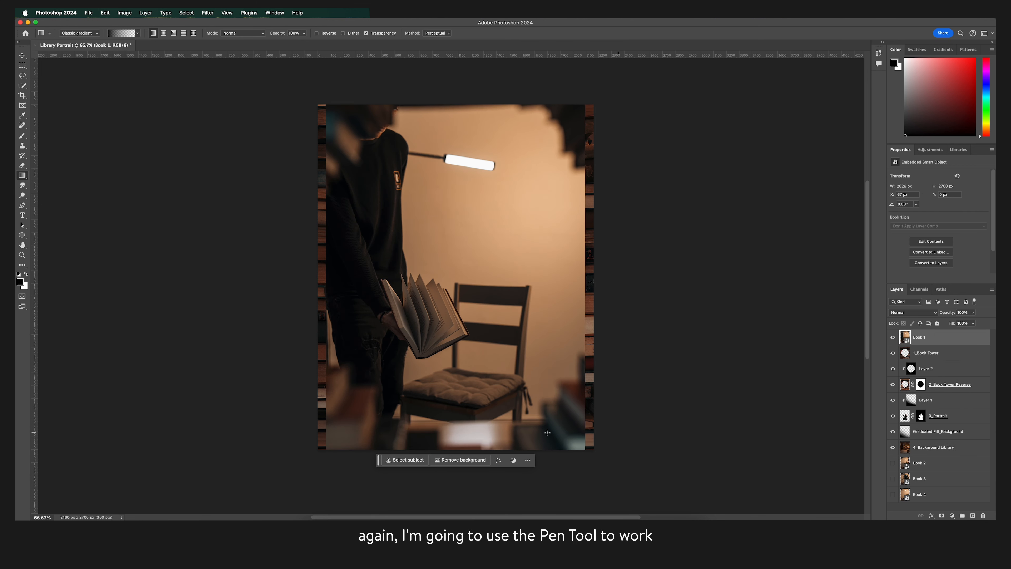
Step: Trace the open book with the Pen Tool and turn the outline into a selection
click(22, 205)
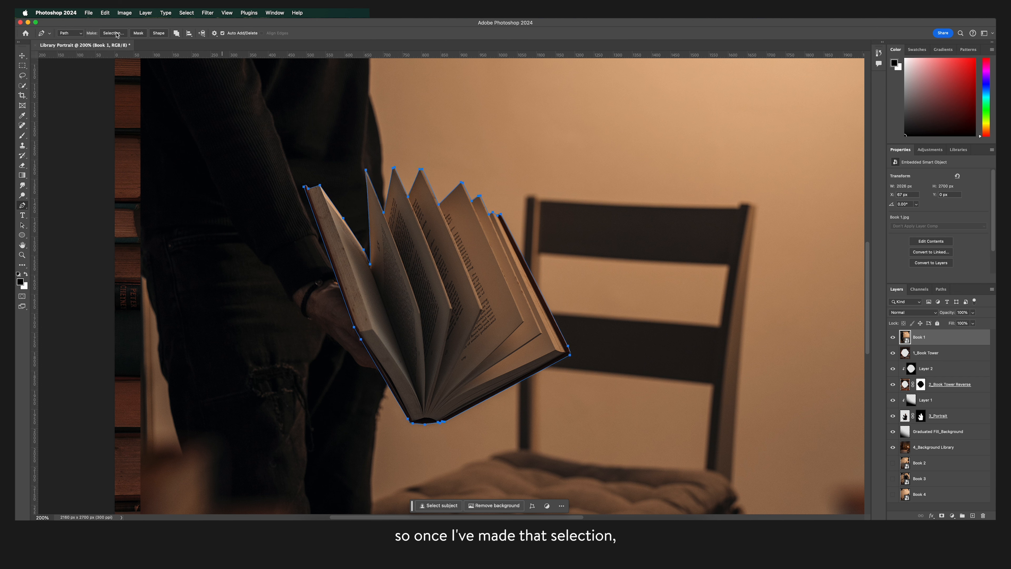
click(113, 33)
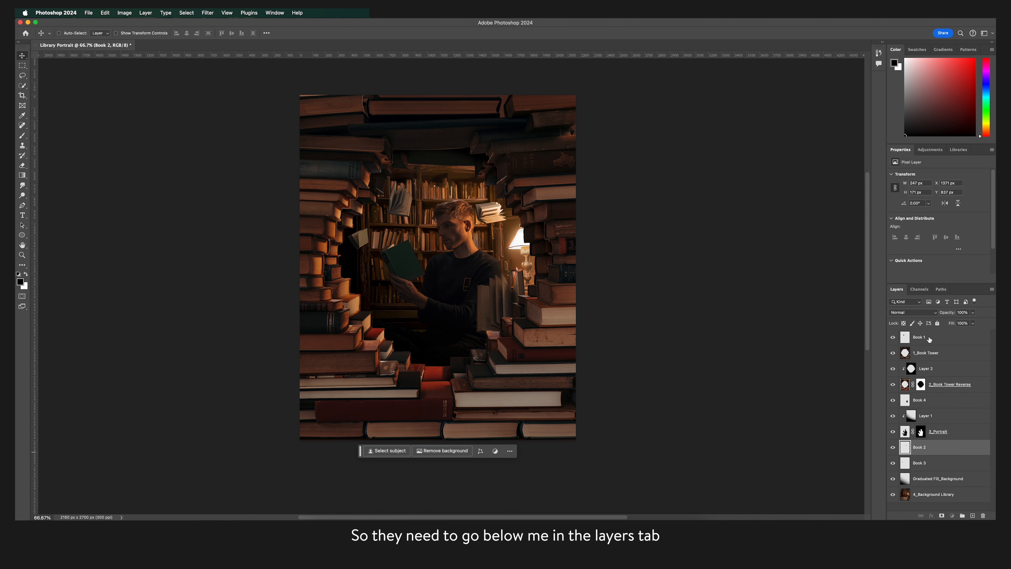
Step: Move Book 1 beneath the portrait and recolour it with Hue/Saturation
drag(918, 337, 918, 430)
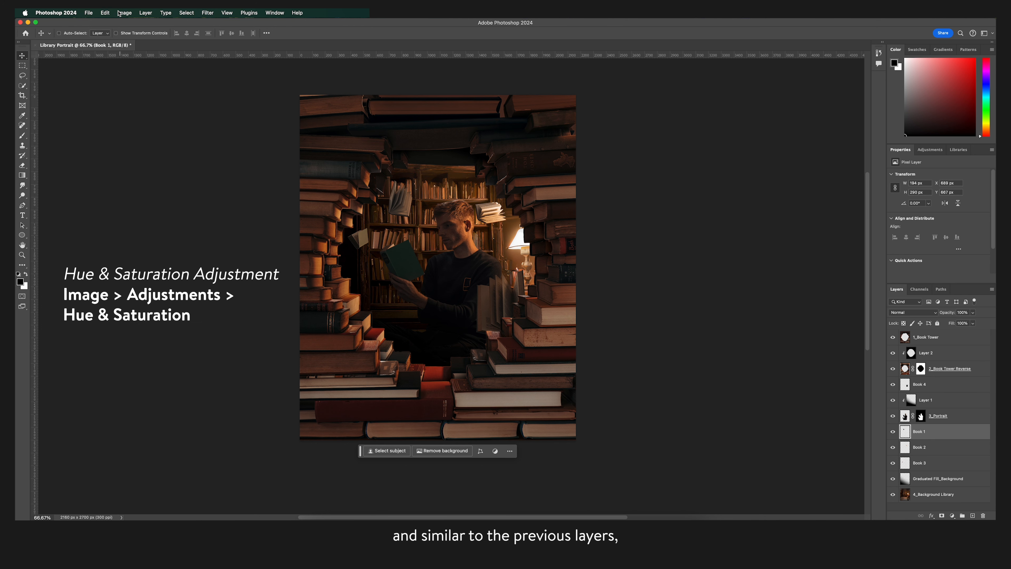
click(124, 12)
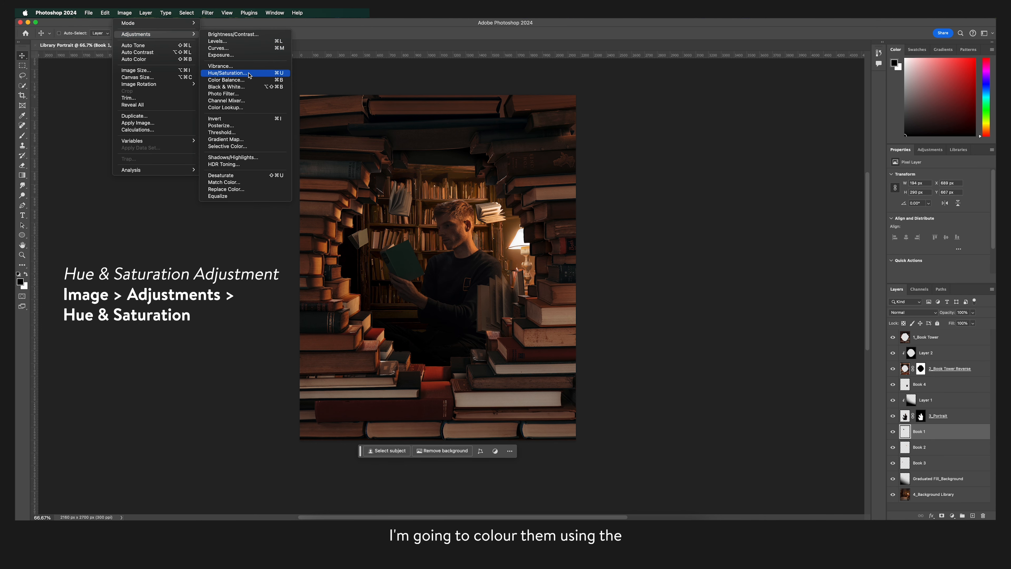
click(226, 72)
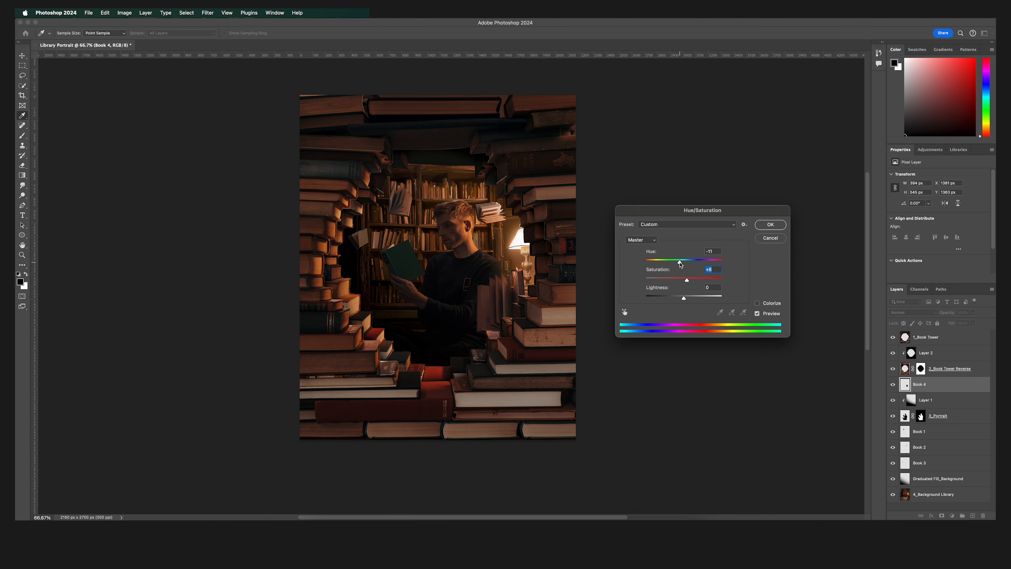
click(770, 225)
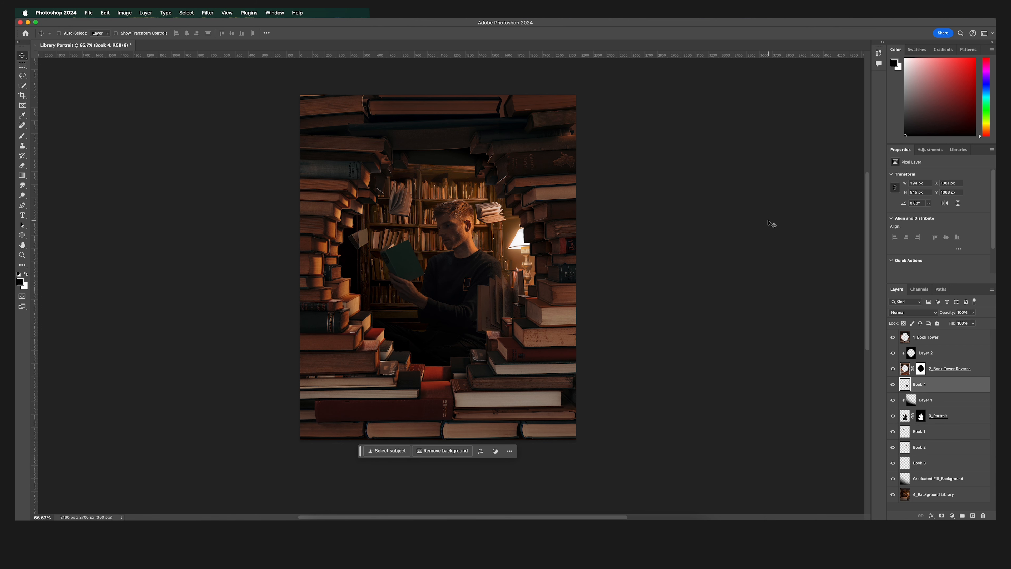
Step: Select Book 4 and reach for its image adjustments
click(919, 462)
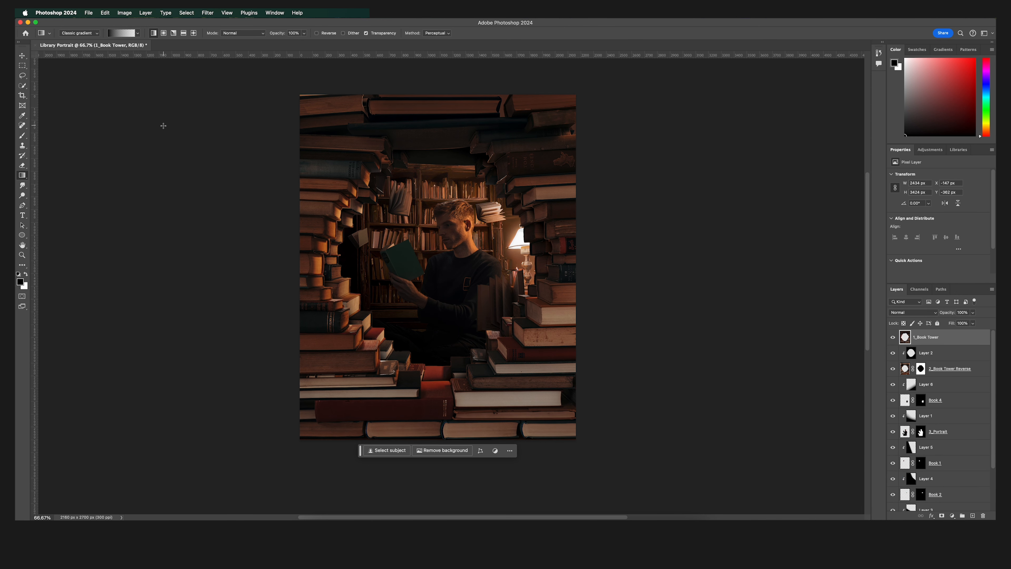
click(124, 12)
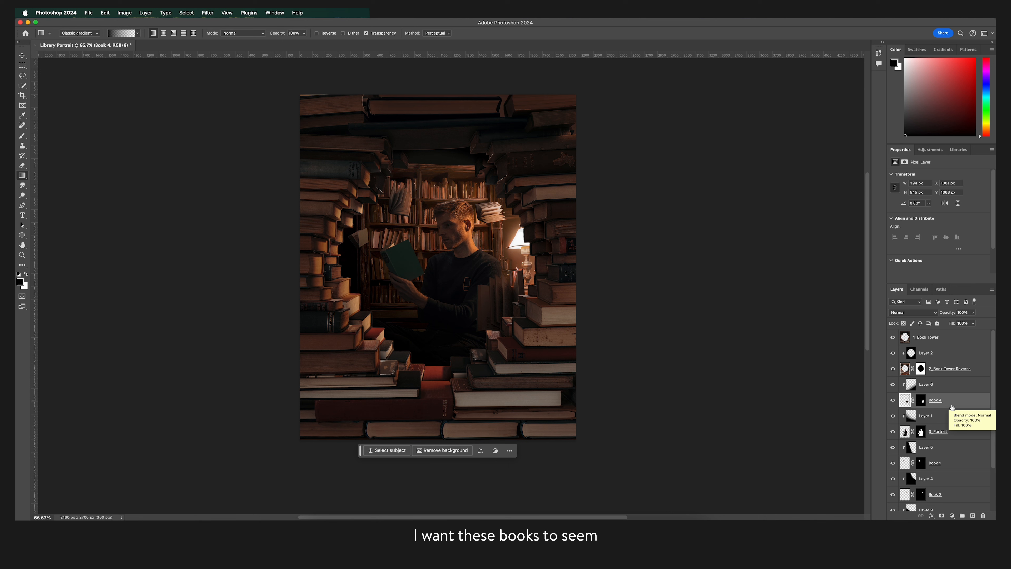
Step: Apply a Motion Blur to Book 4 at angle -75 with distance about 29
click(207, 12)
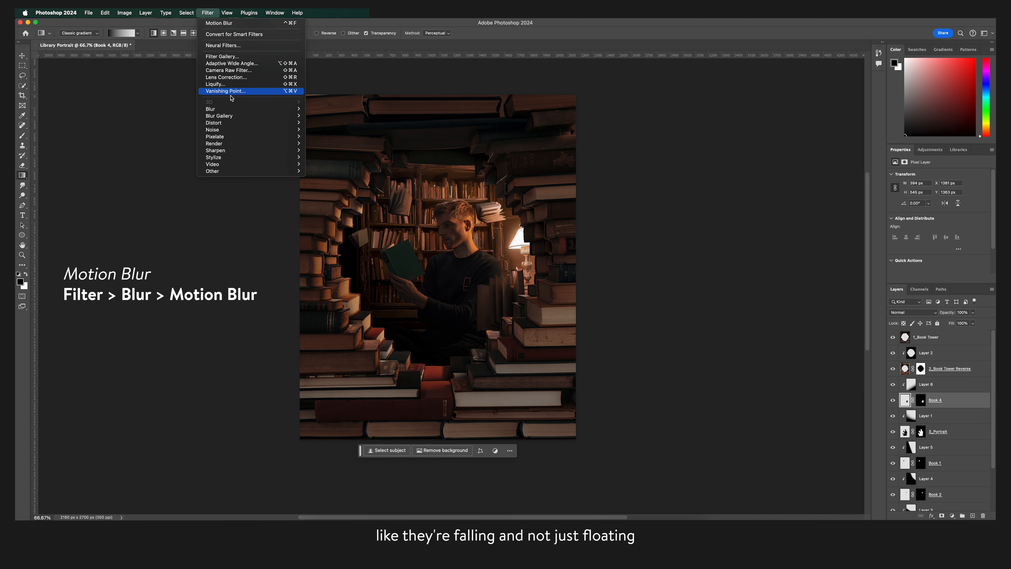
mouse_move(211, 108)
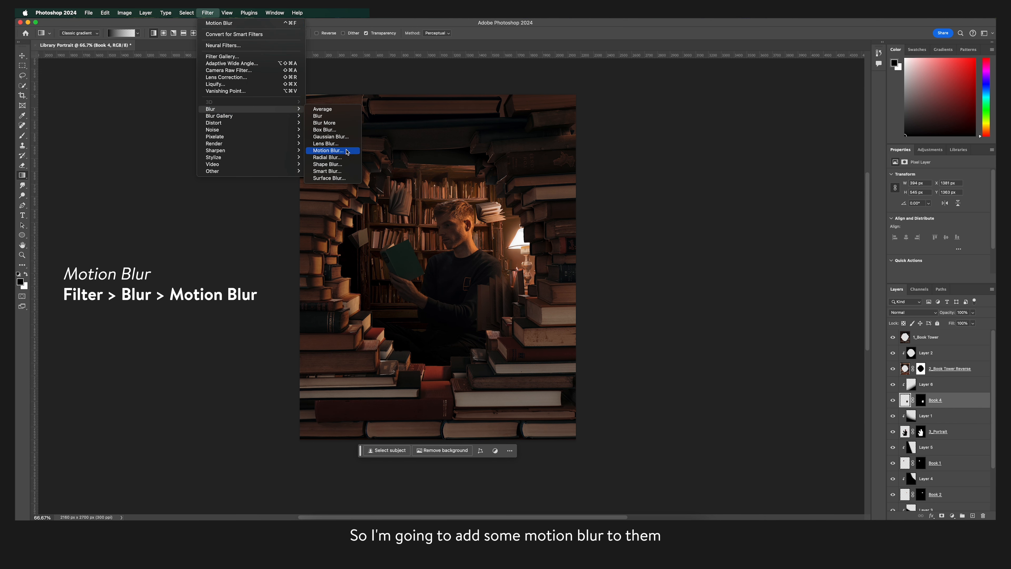
click(327, 150)
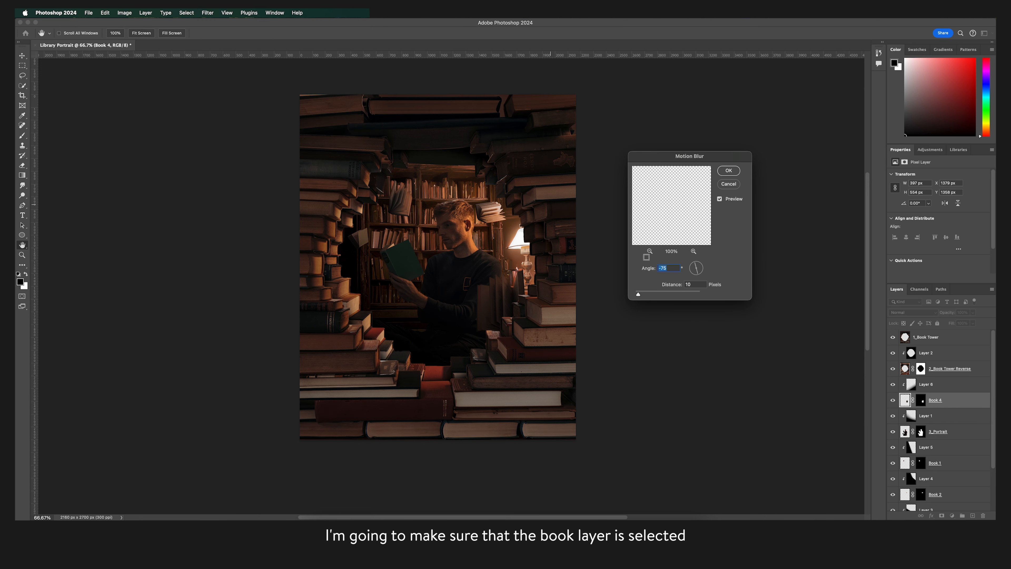
drag(638, 294, 652, 293)
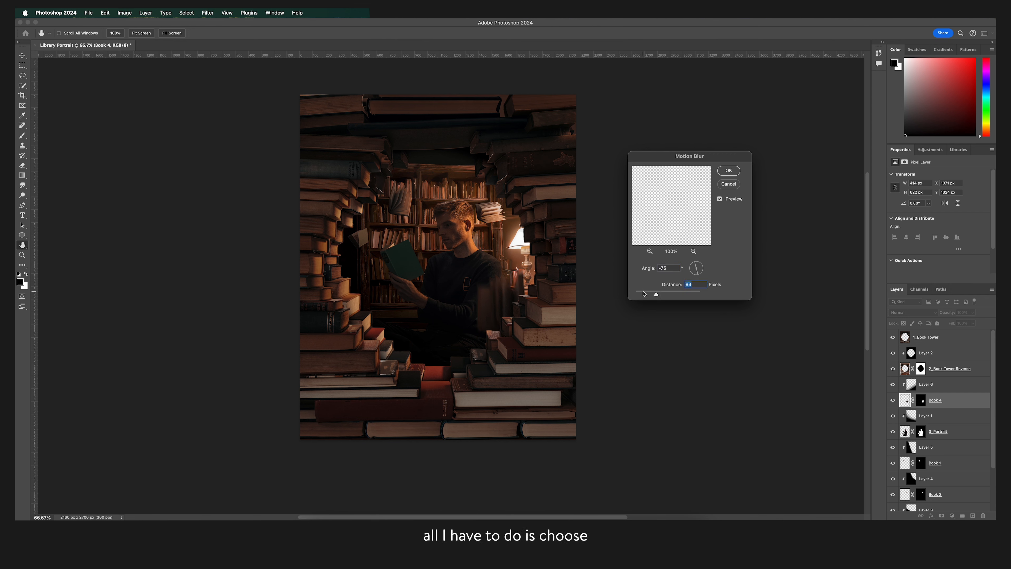
drag(656, 293, 646, 295)
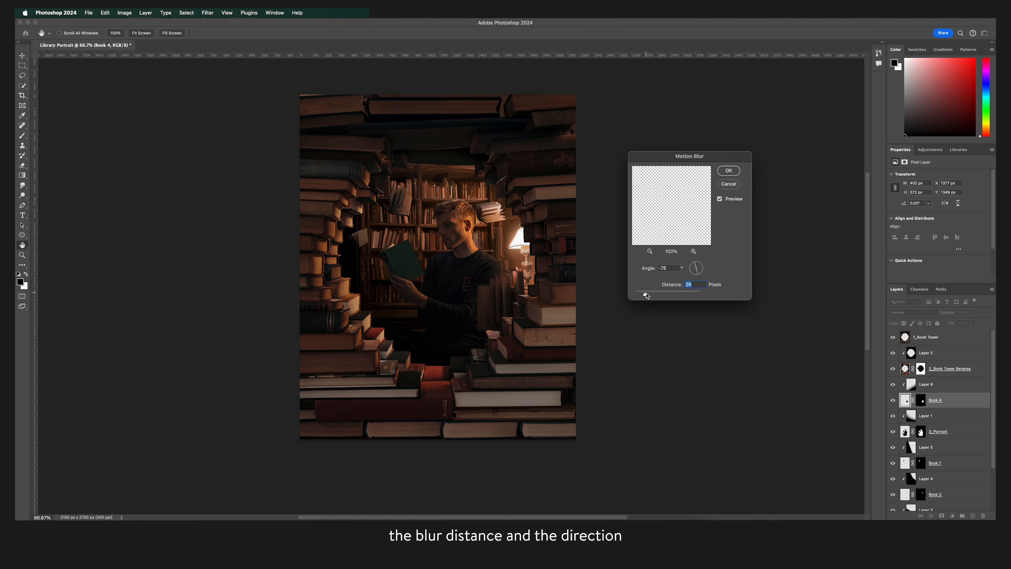
click(727, 170)
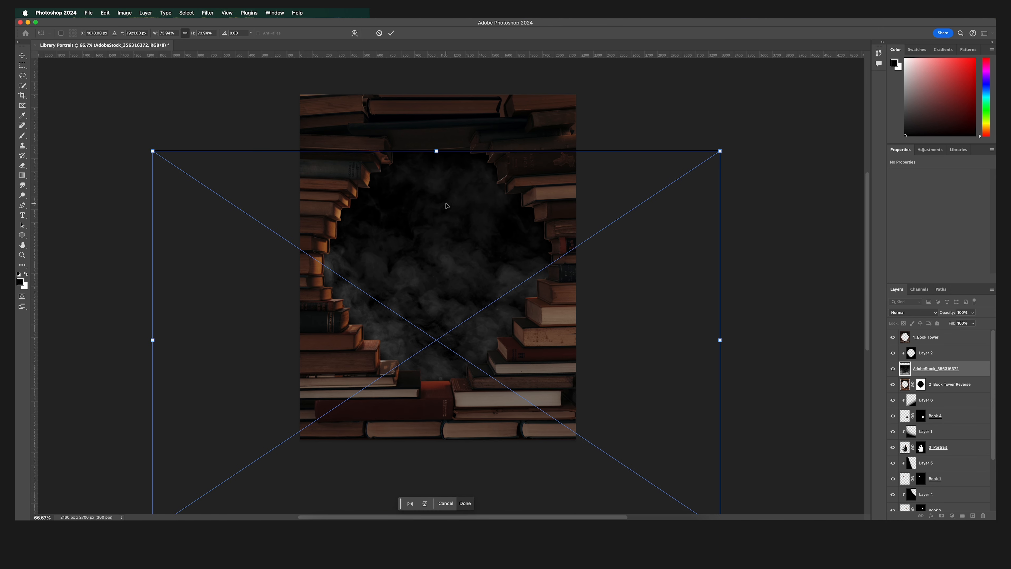
Step: Scale the smoke image to cover the canvas, blend it in Screen mode and lower its opacity
drag(436, 151, 436, 140)
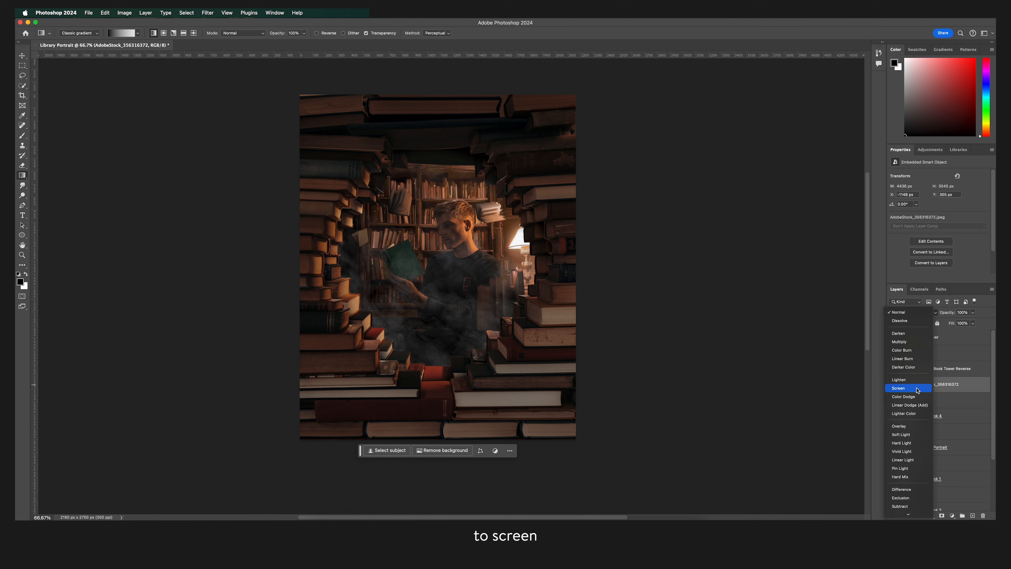
click(899, 388)
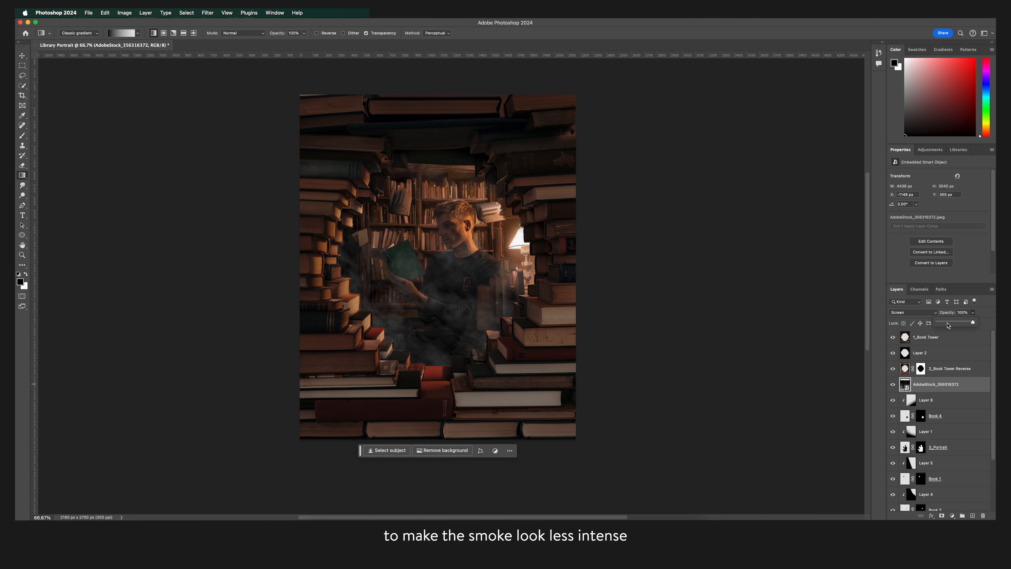
drag(973, 321, 945, 321)
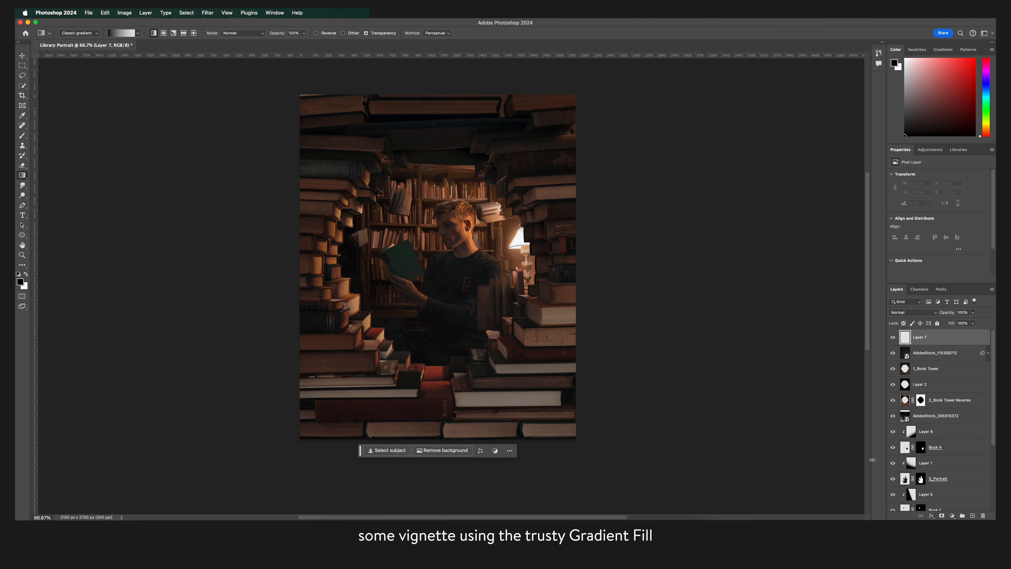
mouse_move(289, 446)
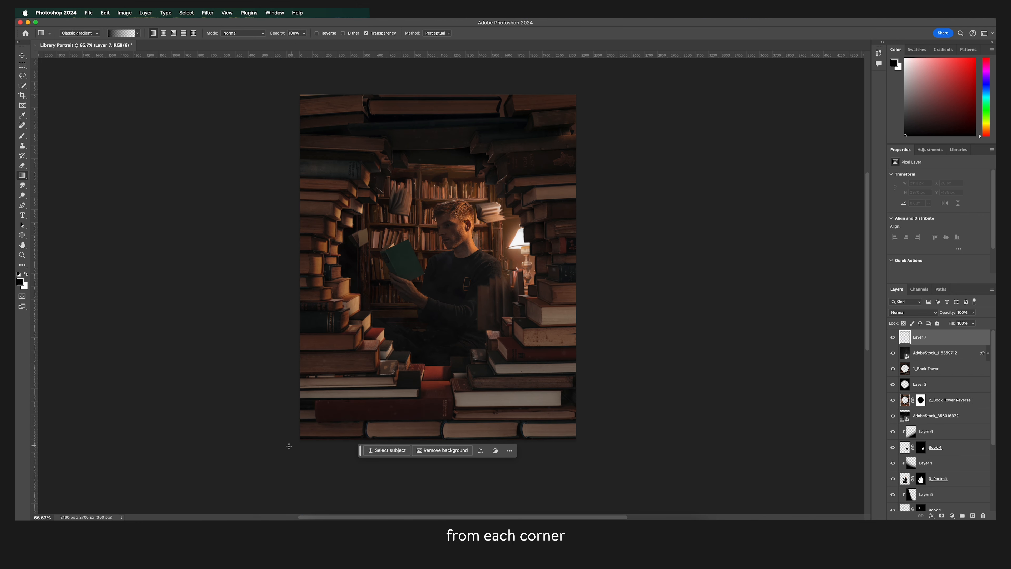